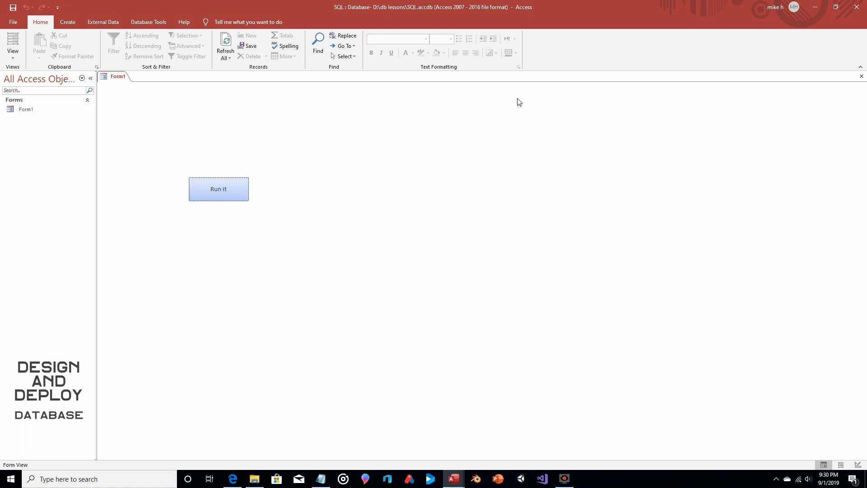
pyautogui.moveTo(512, 244)
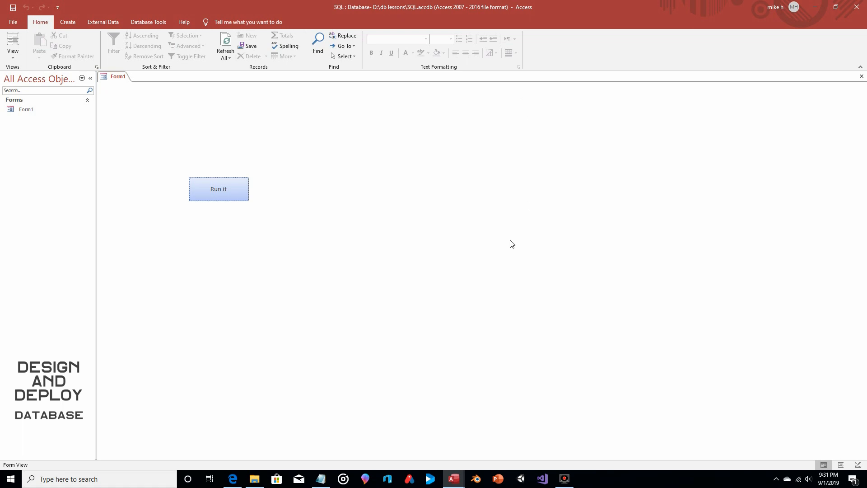
pyautogui.moveTo(596, 29)
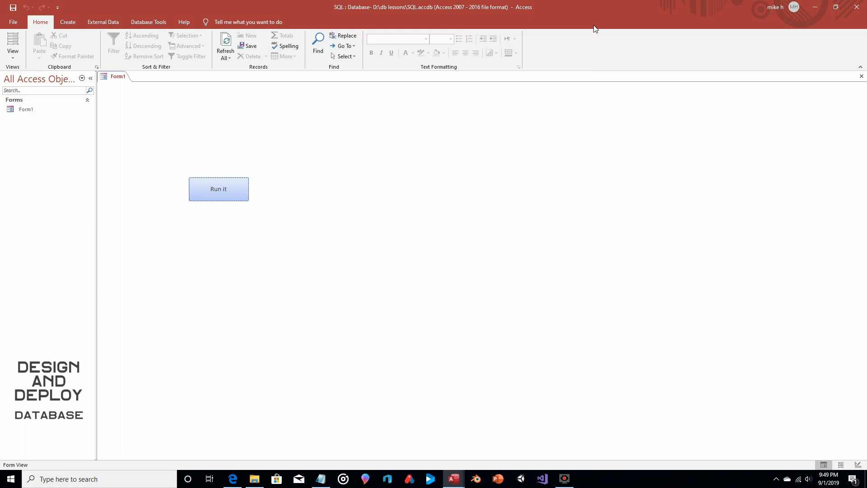
# - Create a new module and declare Public Function TableName() As String
pyautogui.click(67, 22)
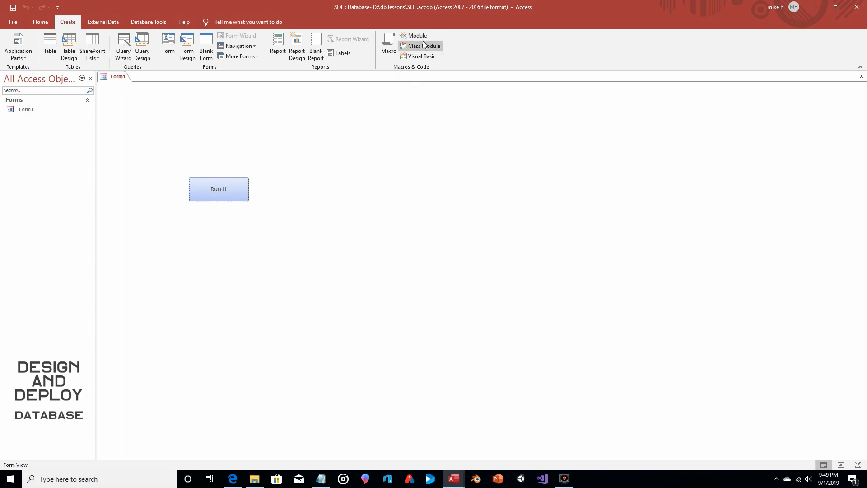
pyautogui.click(424, 46)
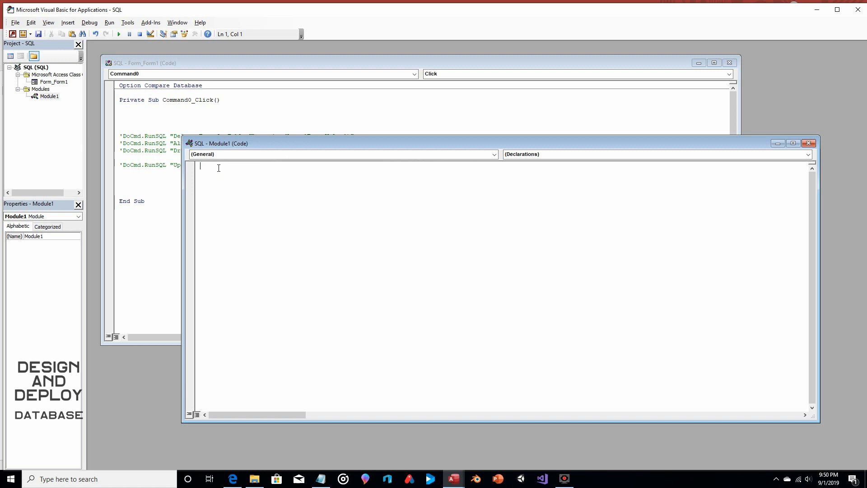
pyautogui.write('Public F')
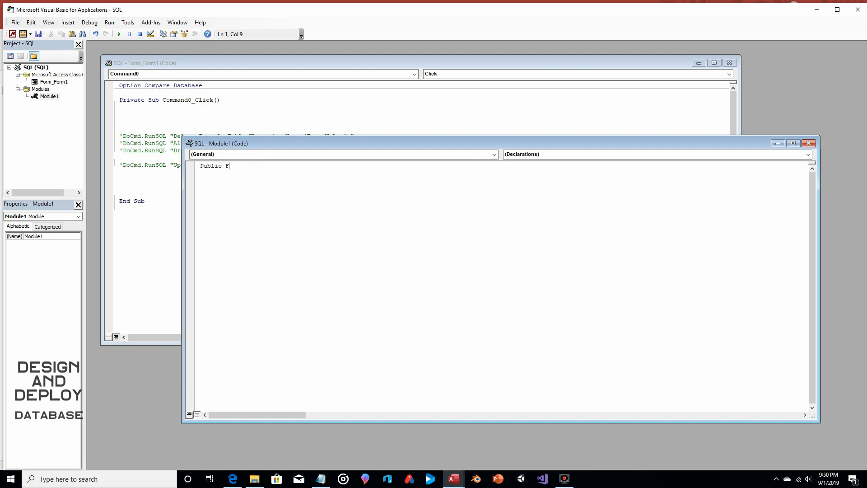
pyautogui.write('unction')
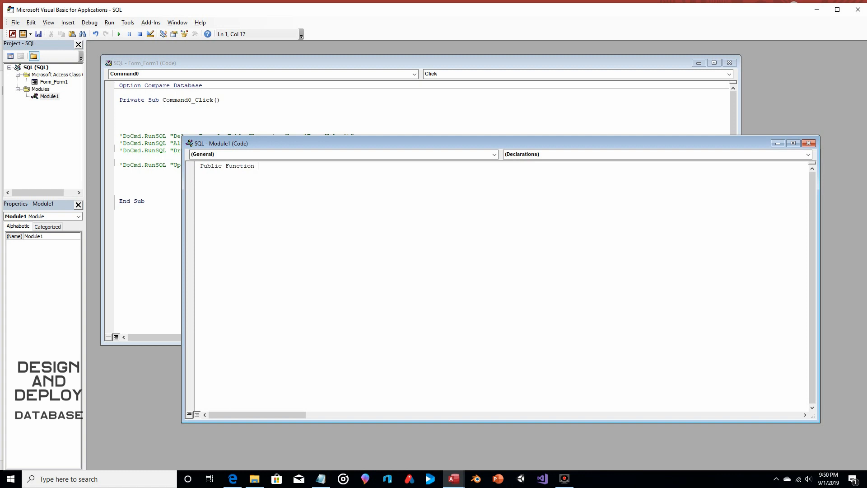
pyautogui.write('TableName() as')
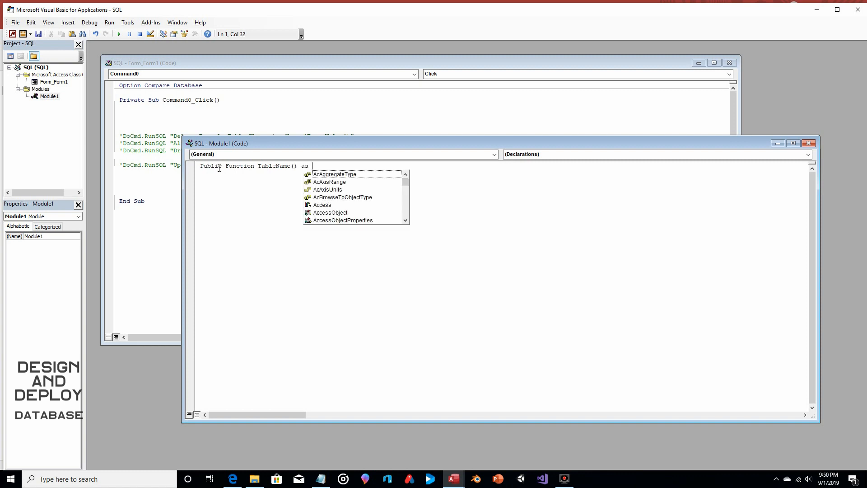
pyautogui.write('String')
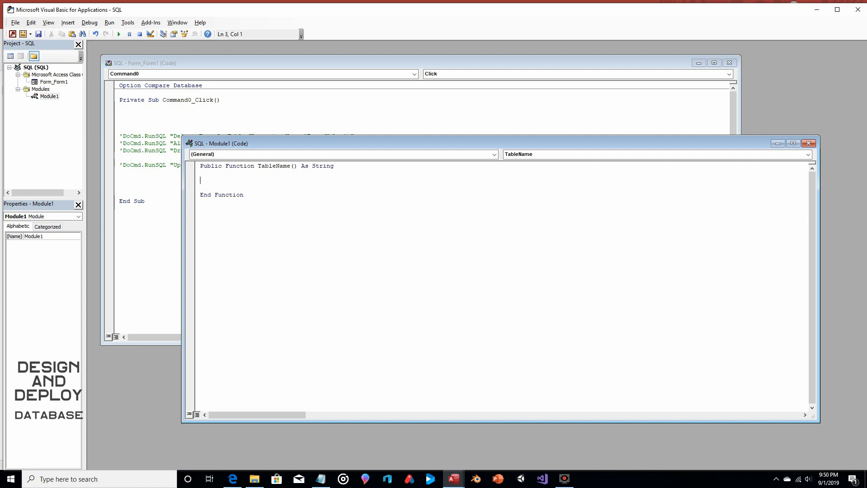
# - Make TableName return "SeptTable"
pyautogui.write('TableName')
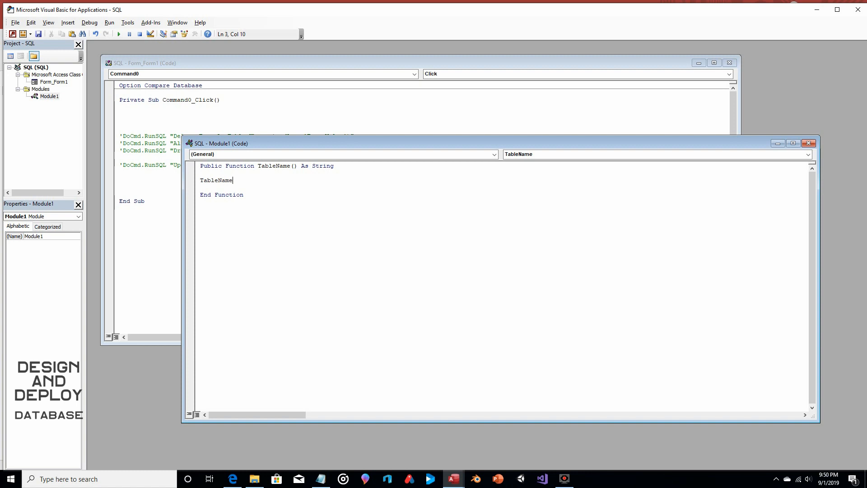
pyautogui.write('="')
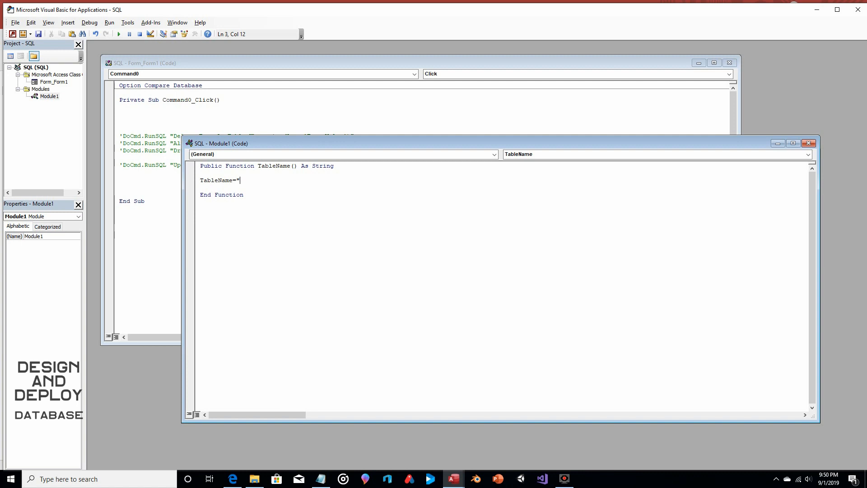
pyautogui.write('S')
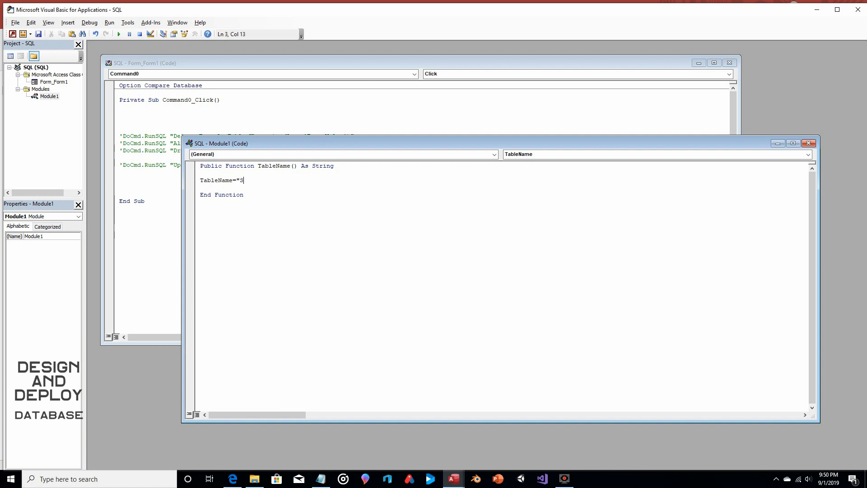
pyautogui.write('ept')
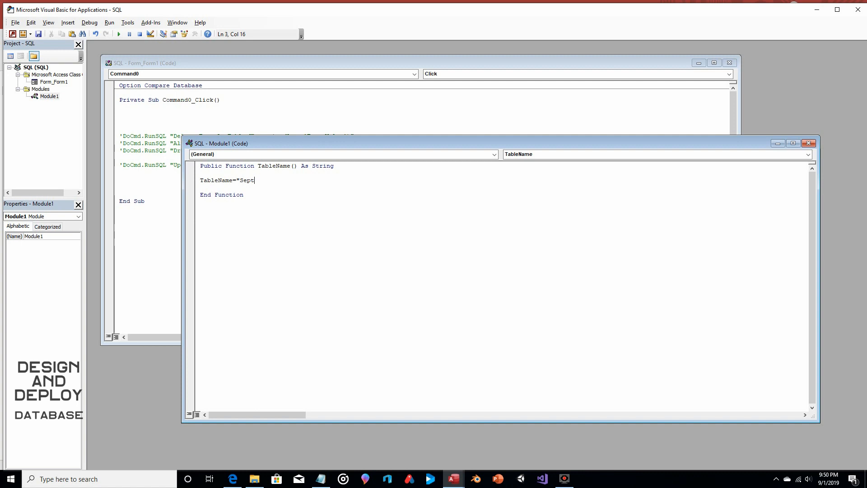
pyautogui.write('Taa')
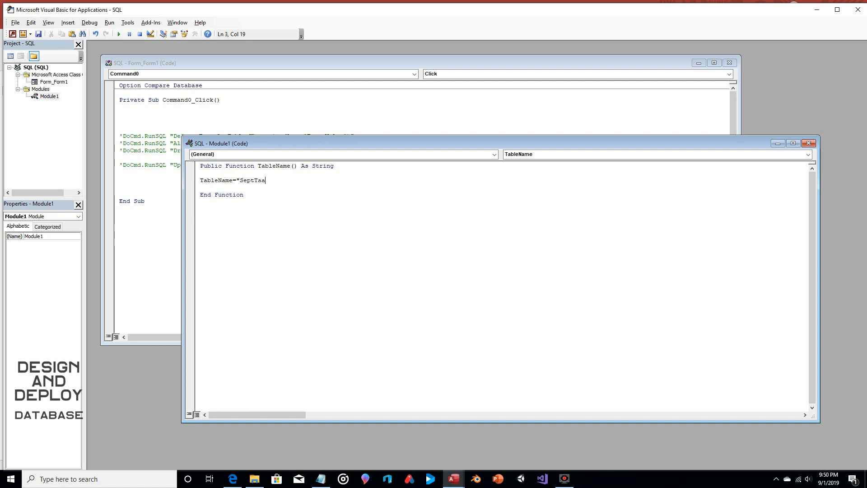
pyautogui.write('ble')
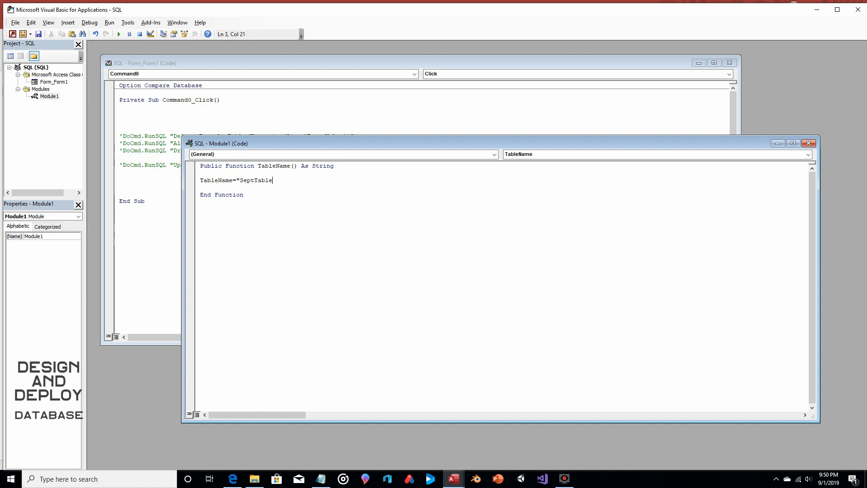
pyautogui.write('"')
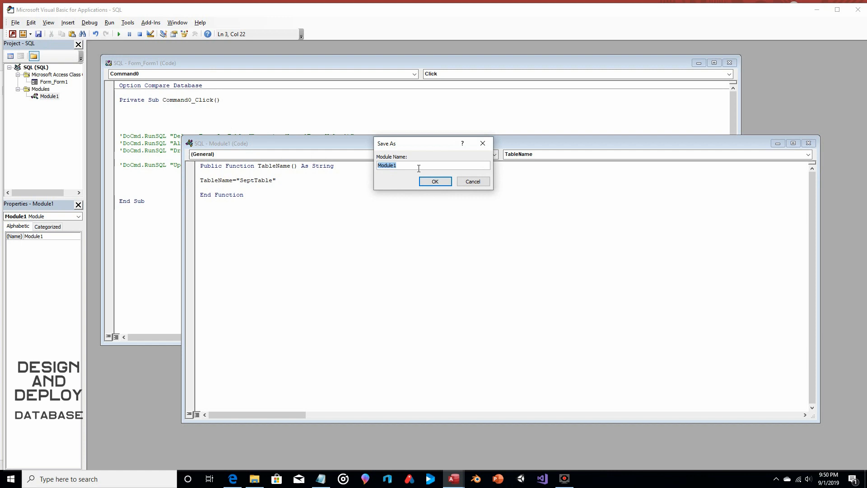
# - Save the new module under the name OurMod
pyautogui.write('OurMod')
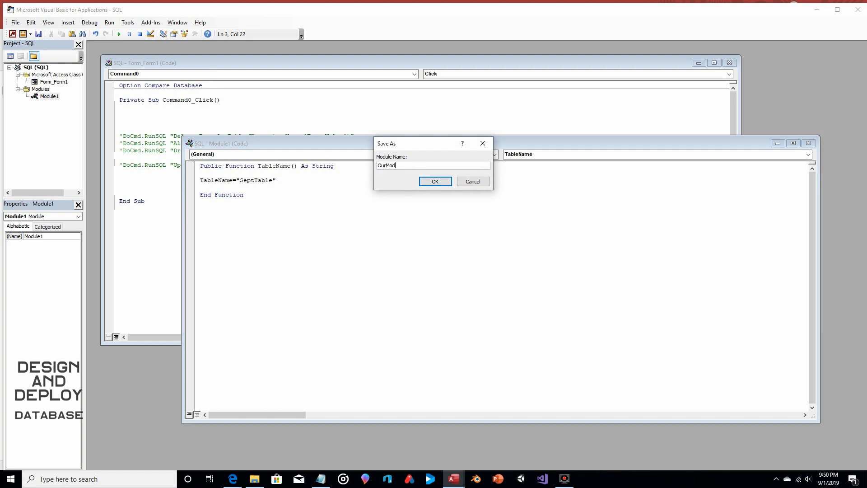
pyautogui.click(435, 180)
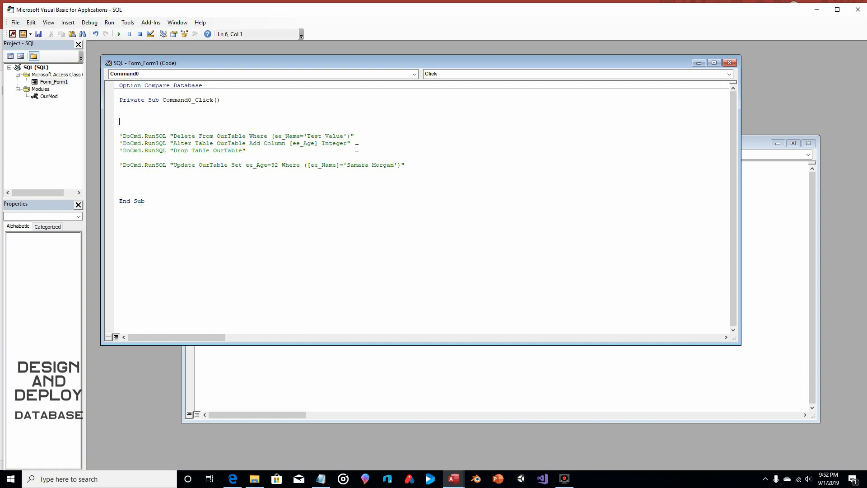
# - Begin a DoCmd.RunSQL "Create Table" statement in Command0_Click
pyautogui.write('DoCmd')
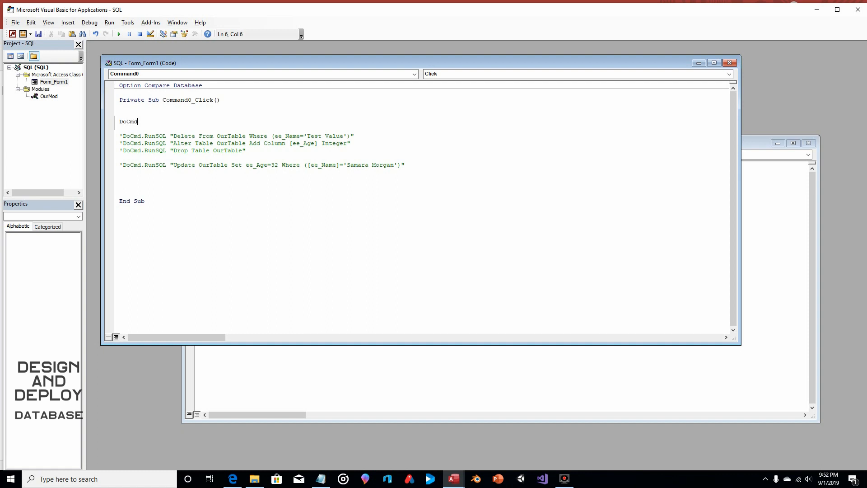
pyautogui.write('.RunSQL')
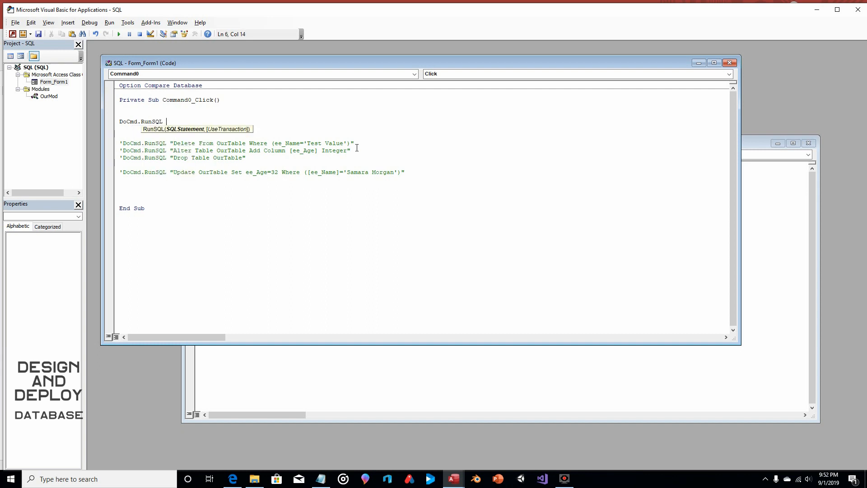
pyautogui.write('"')
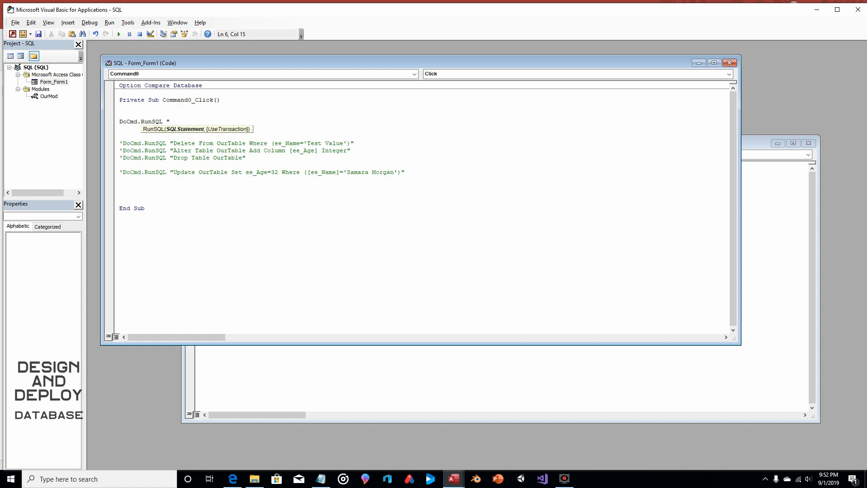
pyautogui.write('Create Tabl')
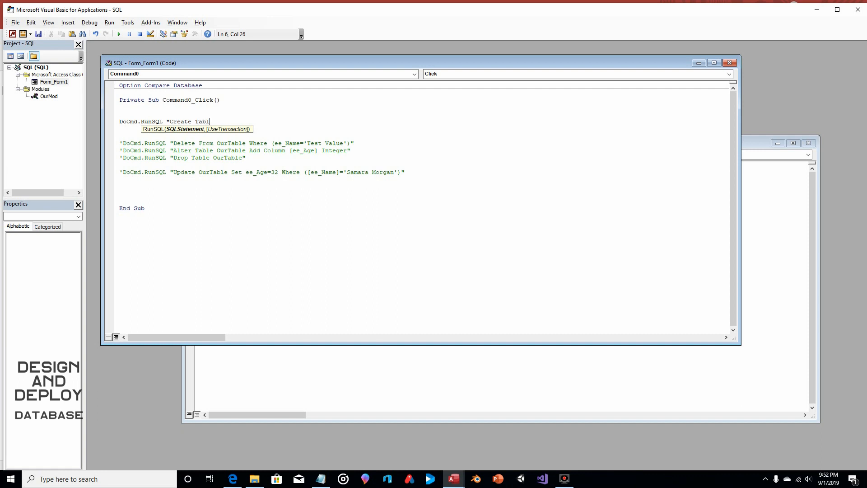
pyautogui.write('e')
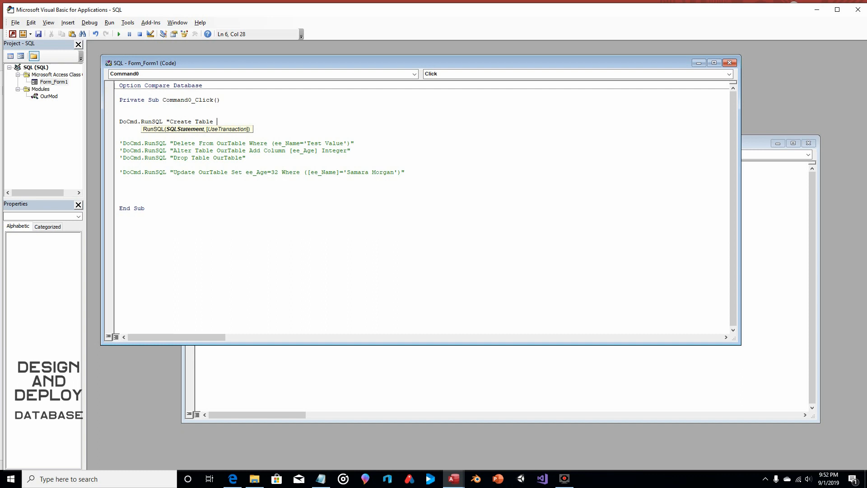
pyautogui.write('`')
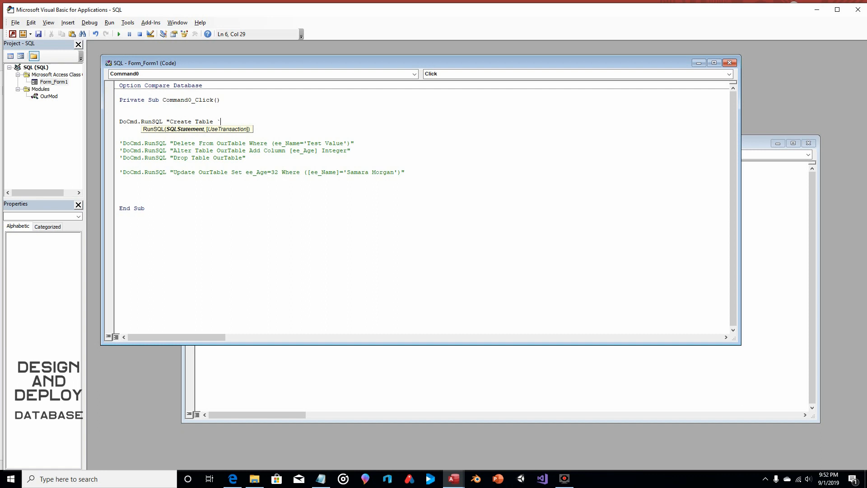
# - Name the table via + TableName + with ee_Name Text(50), ee_Hire_Date Date columns
pyautogui.write('"')
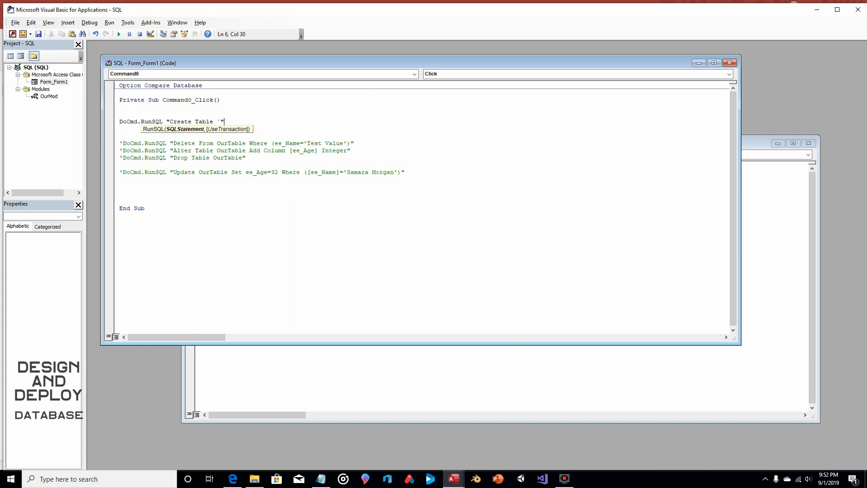
pyautogui.write('+')
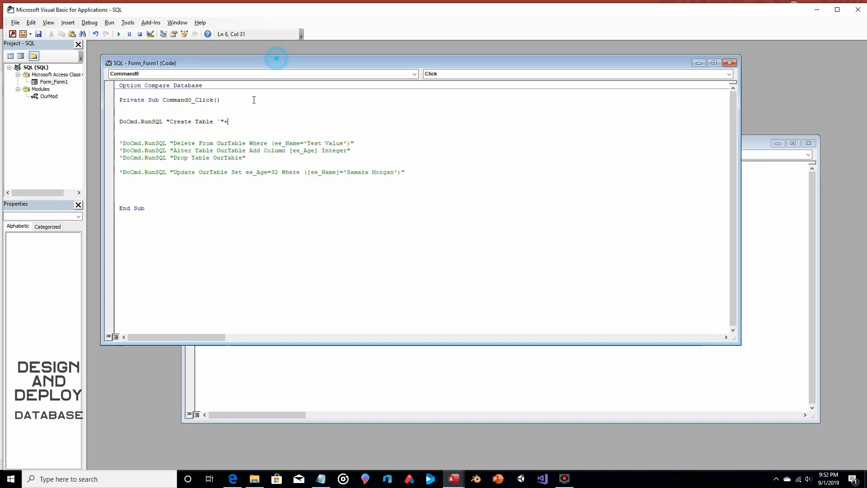
pyautogui.write('TableName')
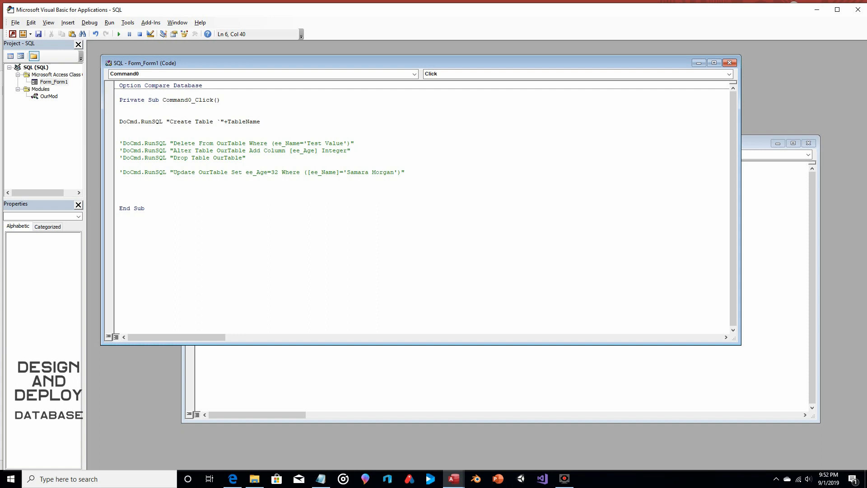
pyautogui.write('+"')
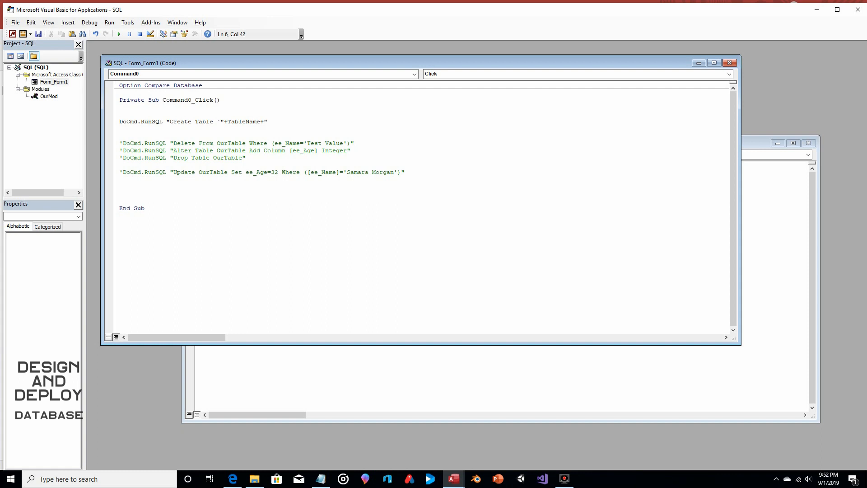
pyautogui.write('`')
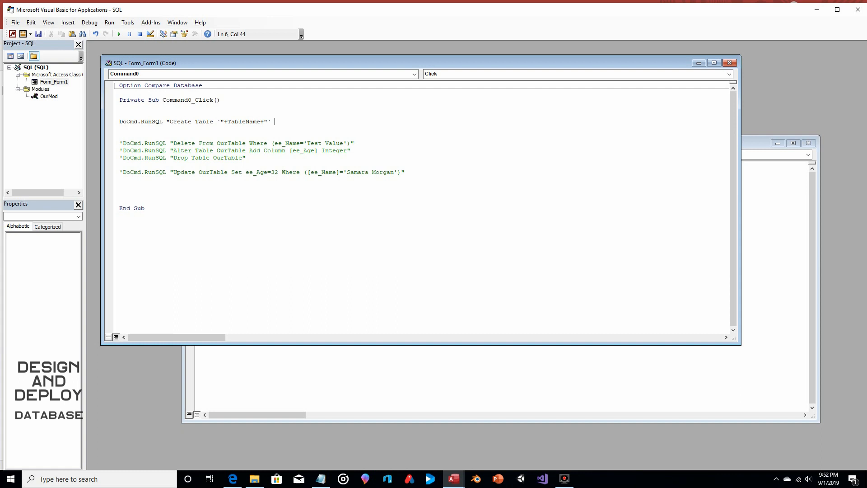
pyautogui.write('([ee_Name] Text(50), [ee_Hire_Date] Date)"')
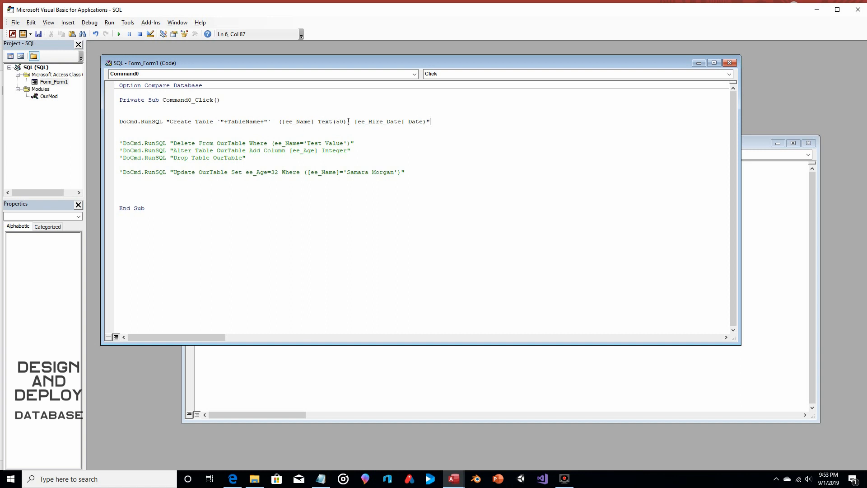
pyautogui.moveTo(348, 121); pyautogui.dragTo(281, 121)
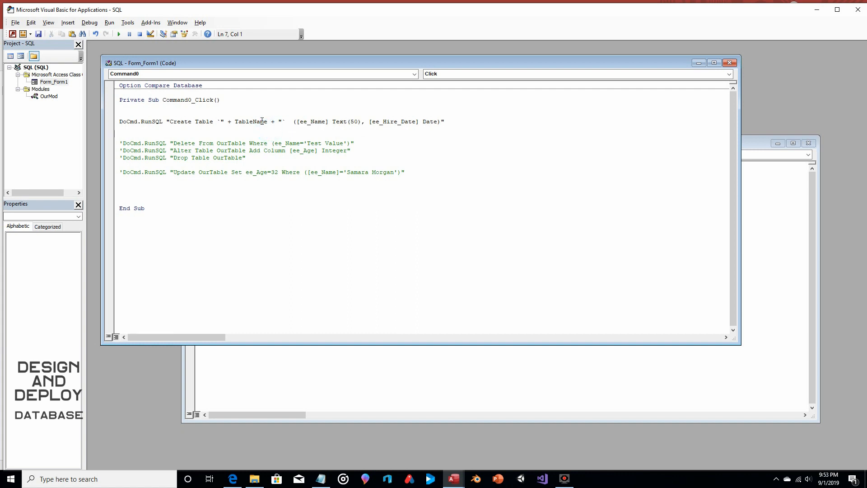
pyautogui.moveTo(60, 49)
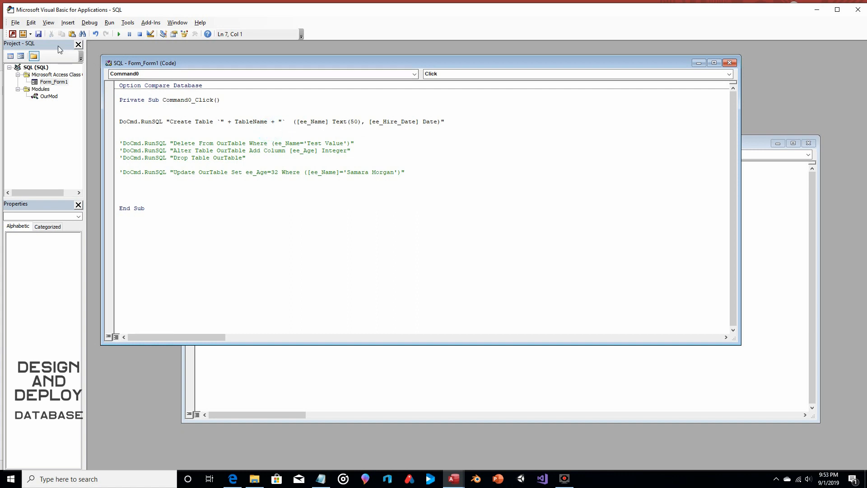
pyautogui.moveTo(508, 399)
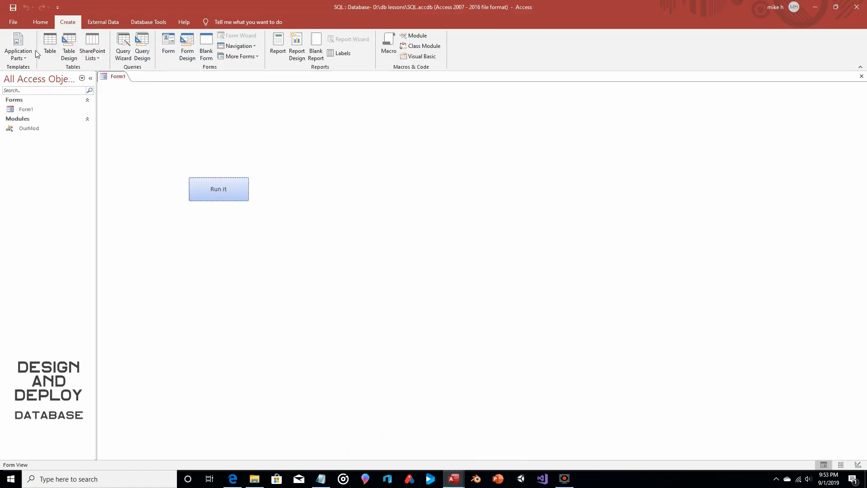
pyautogui.moveTo(150, 106)
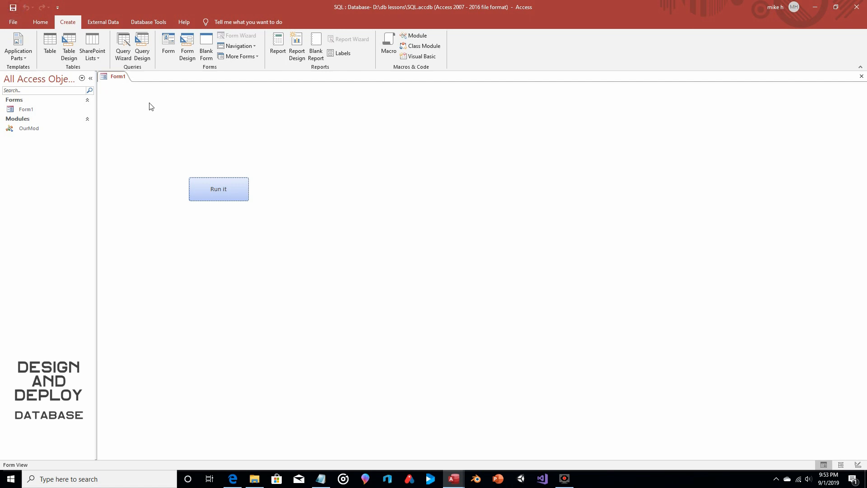
# - Run Form1's Run it button to create the SeptTable table
pyautogui.click(217, 189)
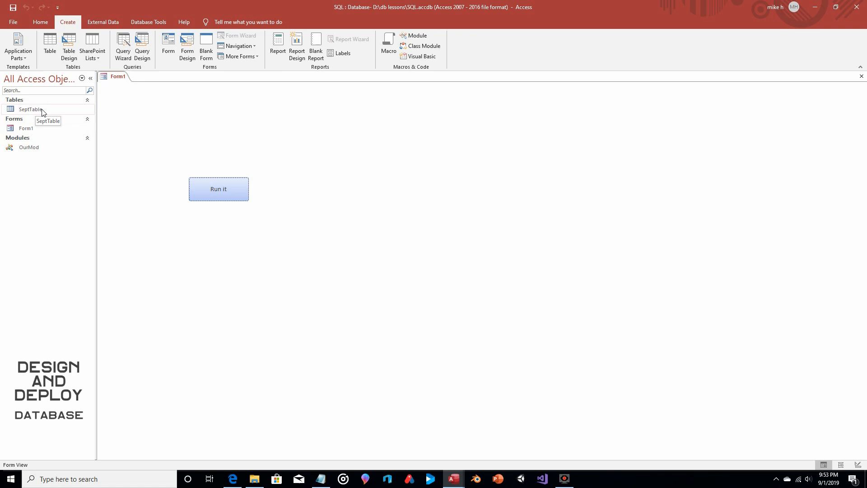
pyautogui.moveTo(34, 114)
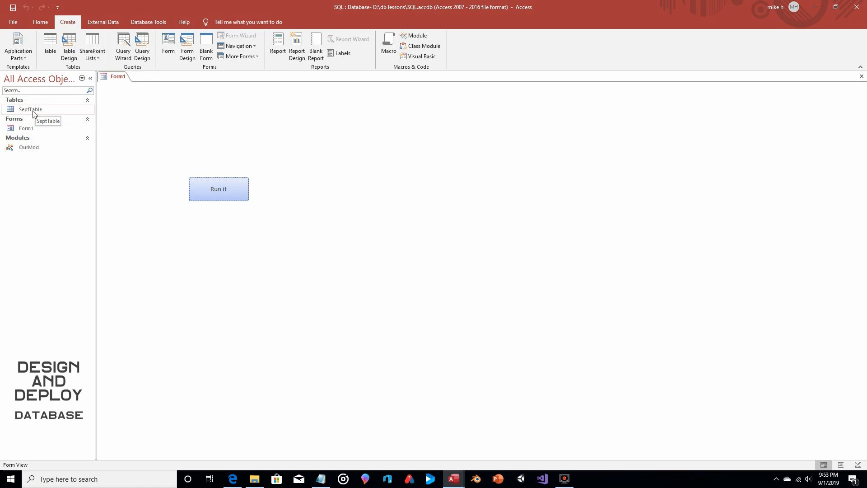
pyautogui.moveTo(47, 115)
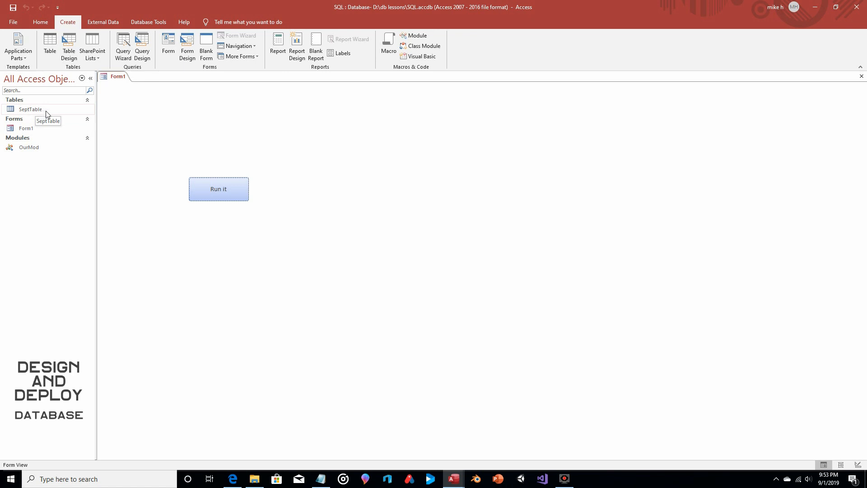
pyautogui.moveTo(47, 109)
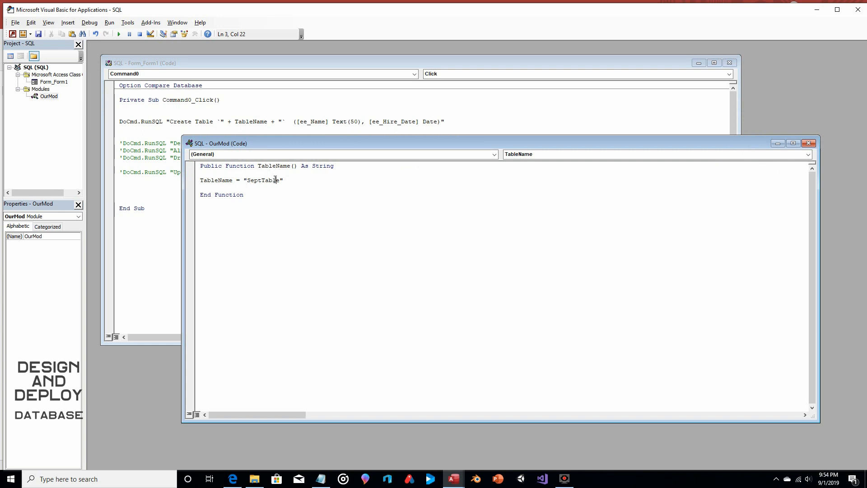
# - Comment out the SeptTable assignment and start a new TableName= line
pyautogui.click(286, 180)
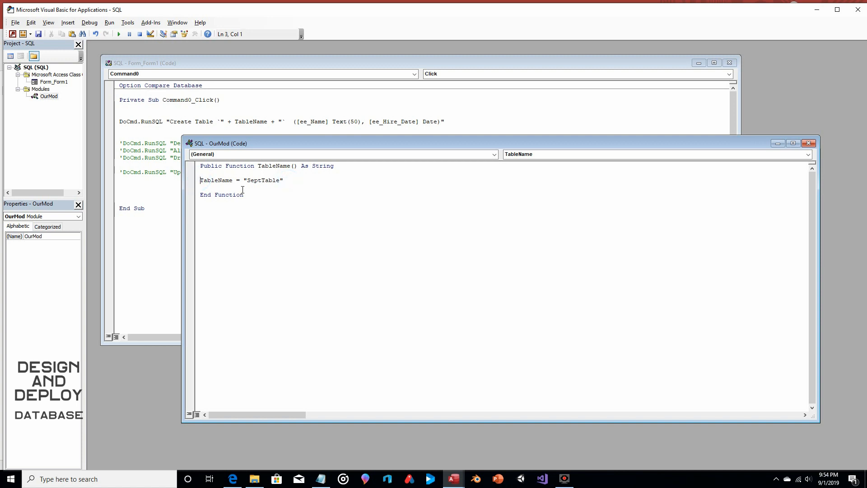
pyautogui.write("'")
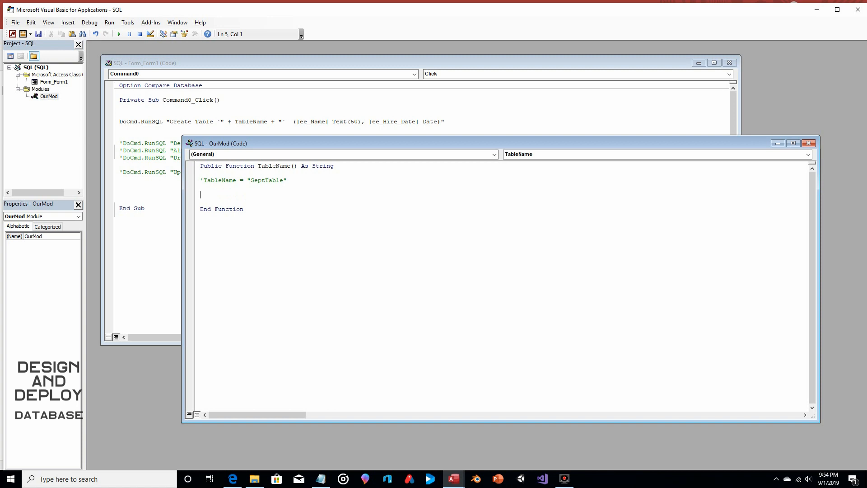
pyautogui.write('Table')
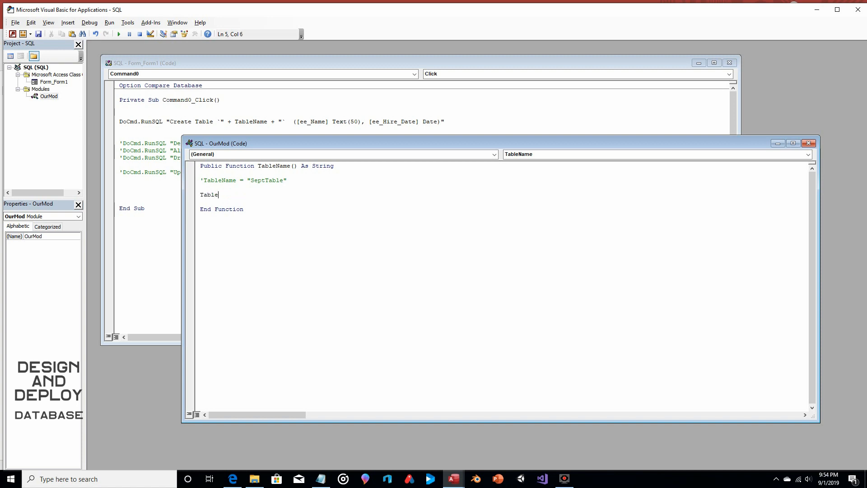
pyautogui.write('Name=')
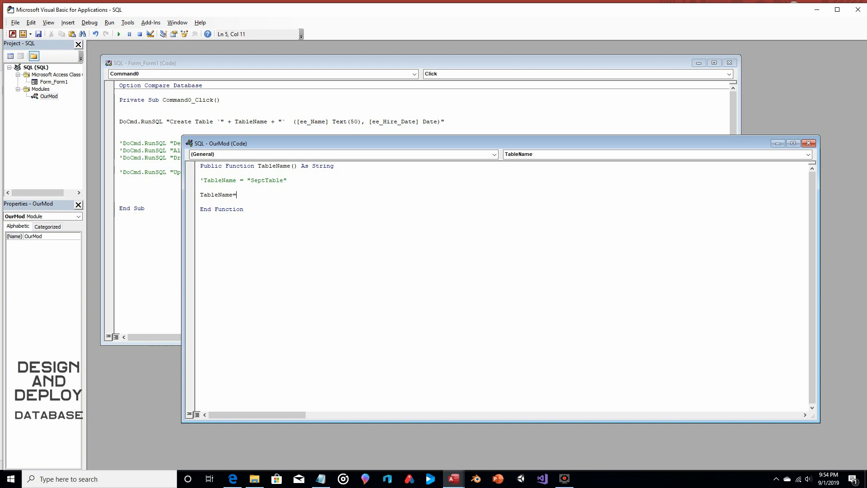
# - Assign TableName the value Format(Date,"MMDDYY")
pyautogui.write('F')
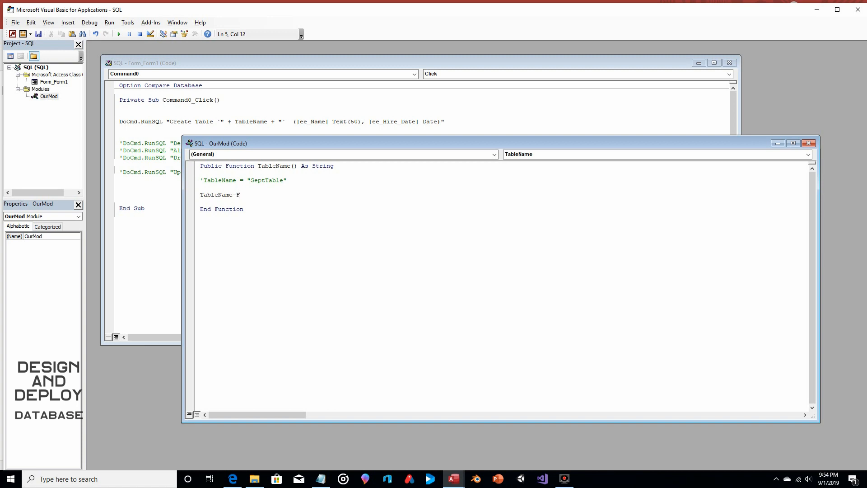
pyautogui.write('ormat')
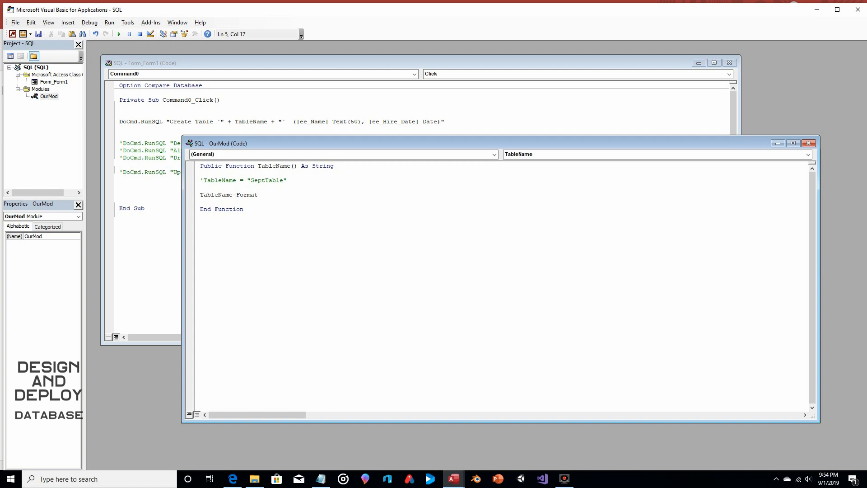
pyautogui.write('(date')
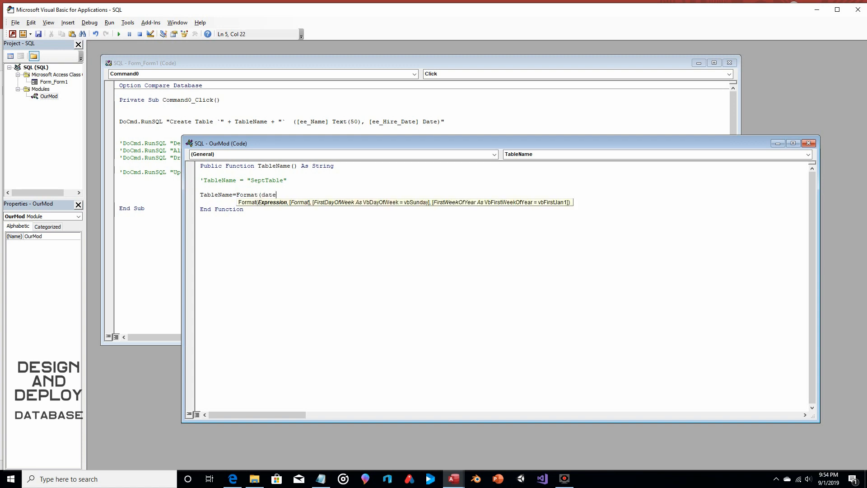
pyautogui.press('Backspace')
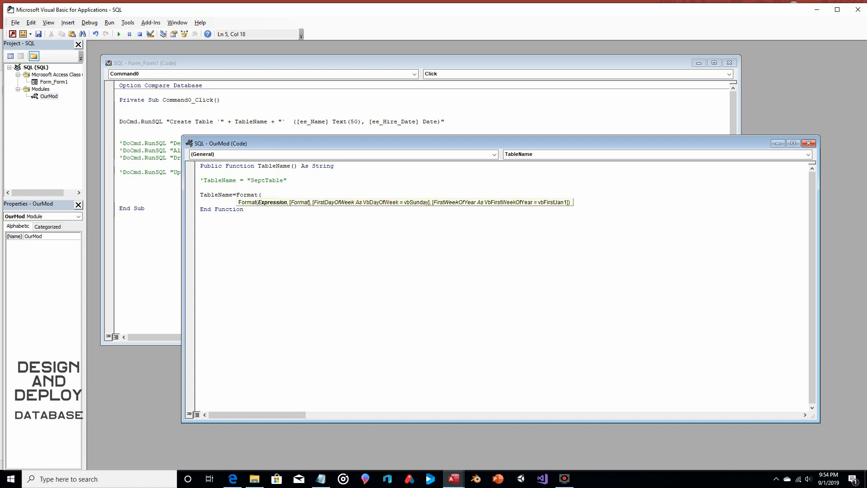
pyautogui.write('Date')
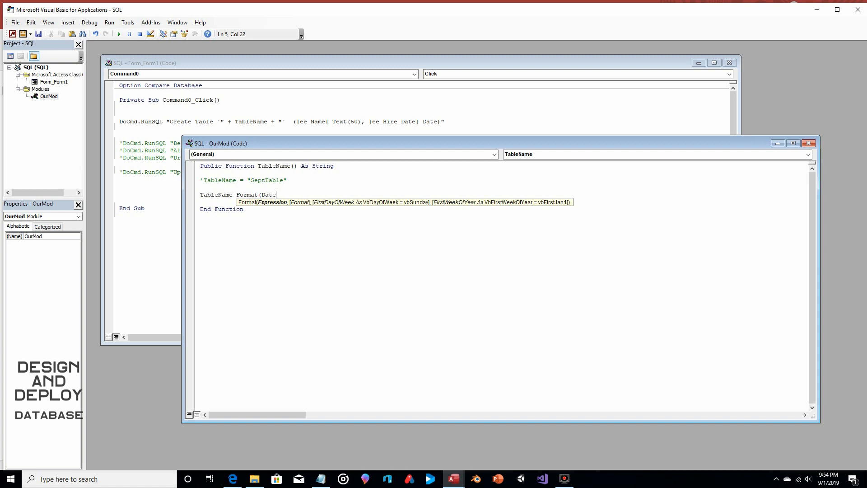
pyautogui.write(',')
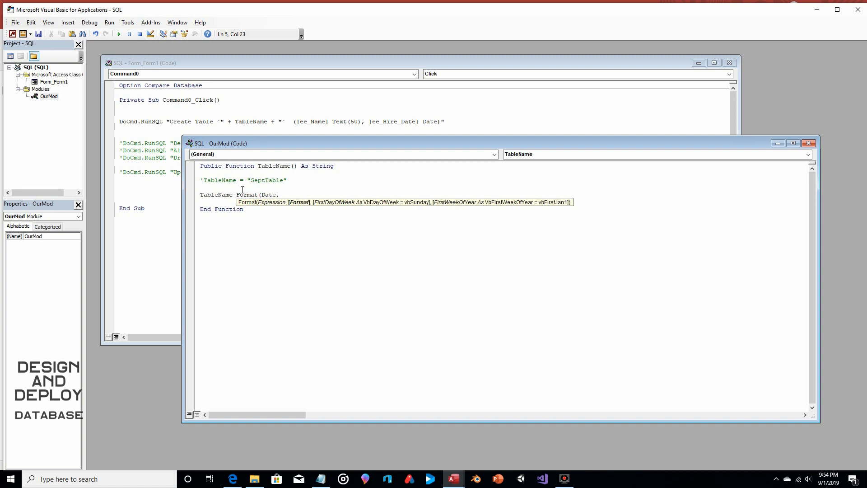
pyautogui.write('"')
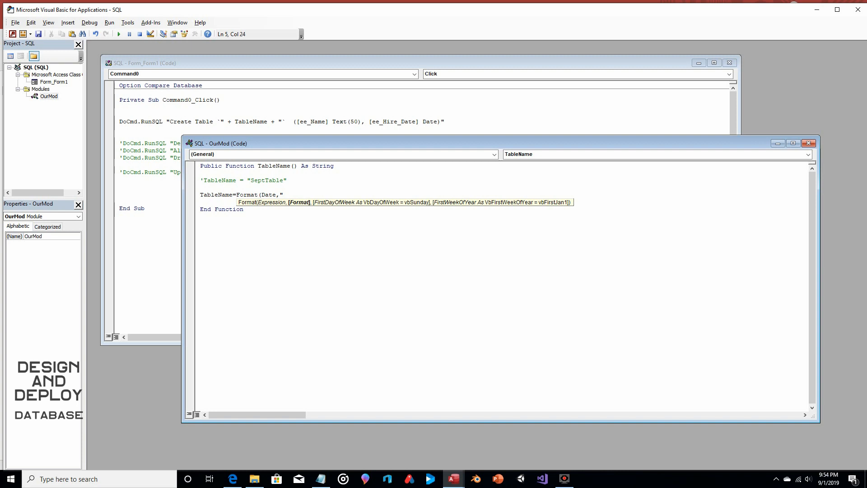
pyautogui.write('M')
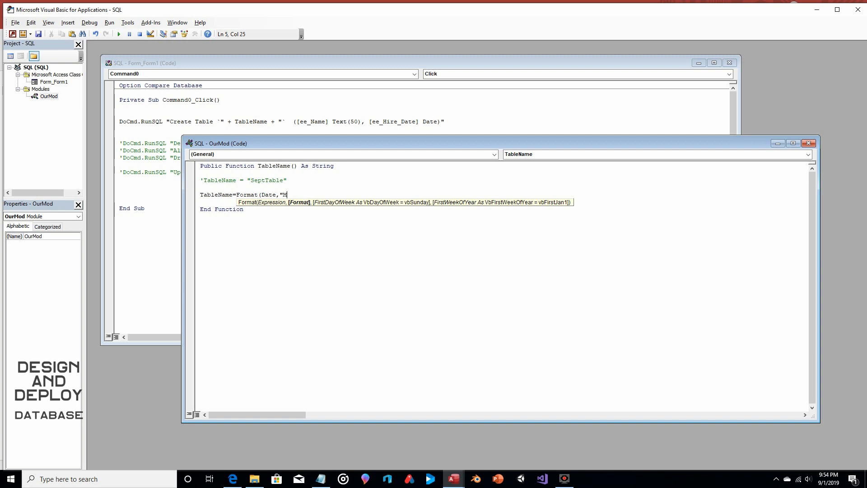
pyautogui.write('MDDYY')
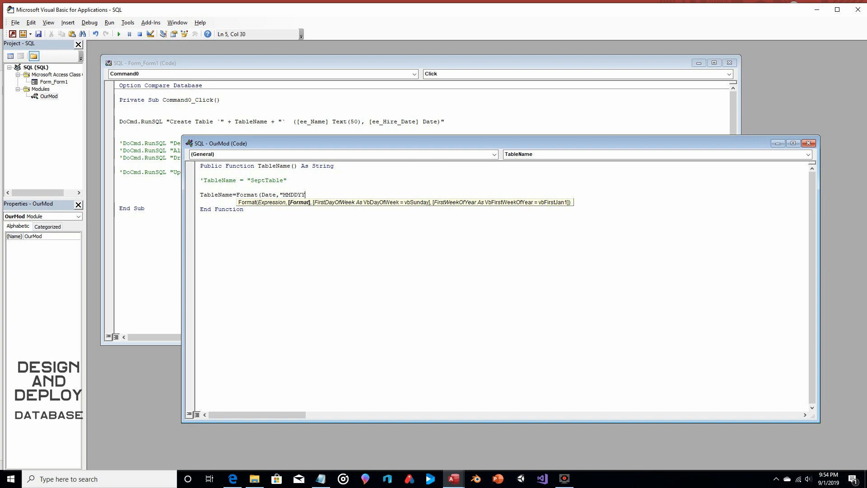
pyautogui.write('"')
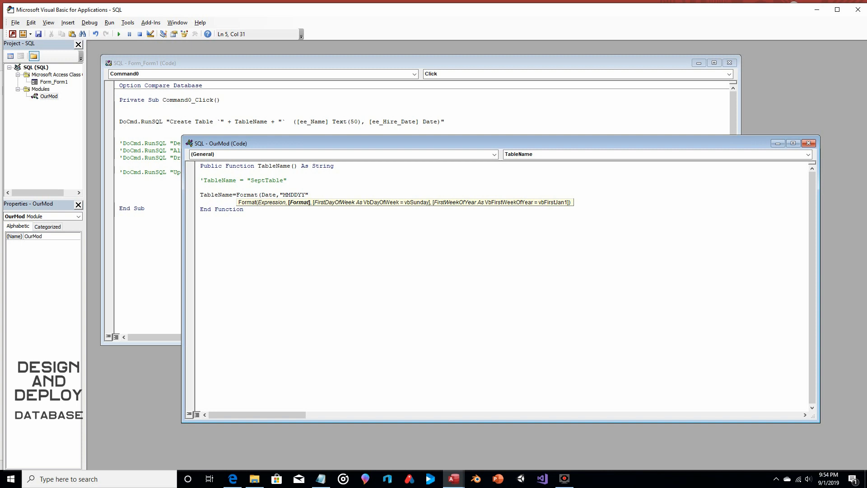
pyautogui.write(')')
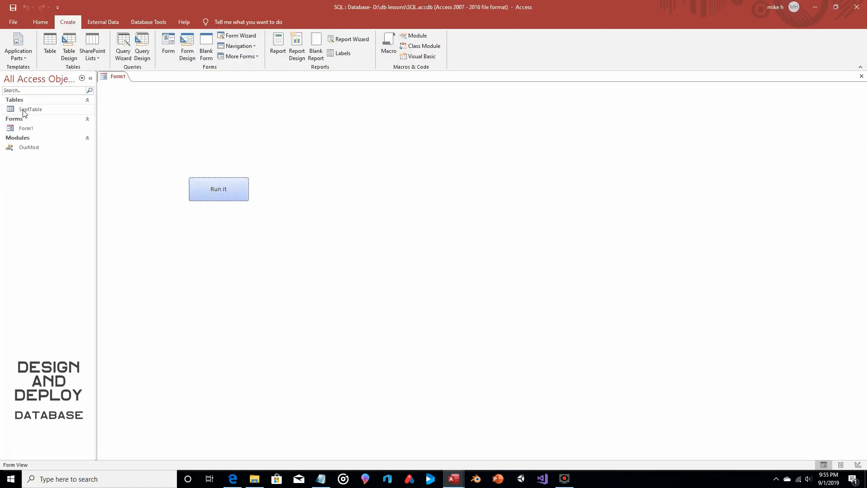
pyautogui.moveTo(134, 124)
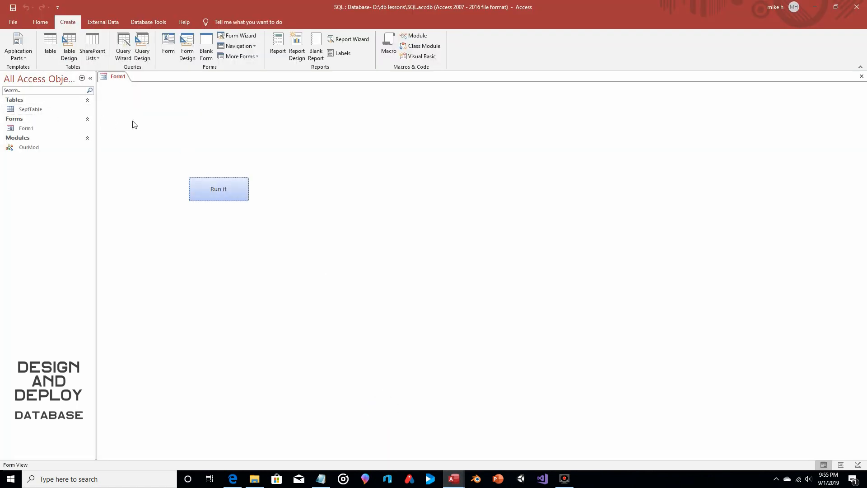
pyautogui.moveTo(184, 121)
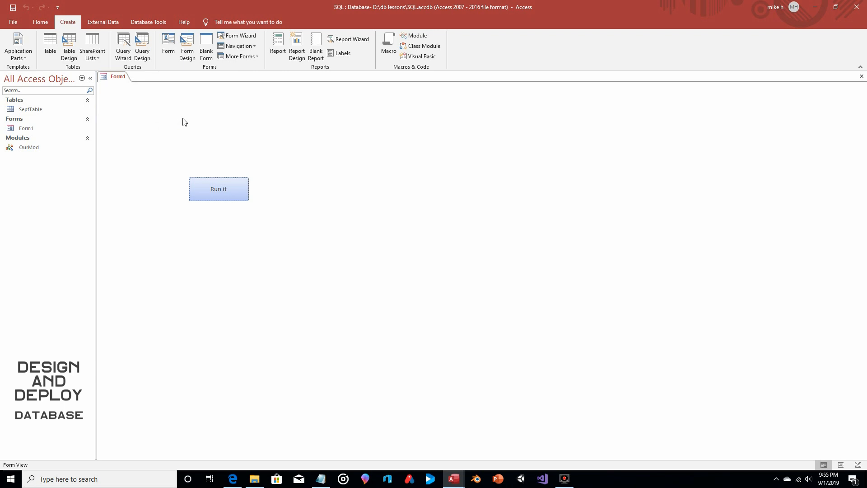
pyautogui.moveTo(479, 400)
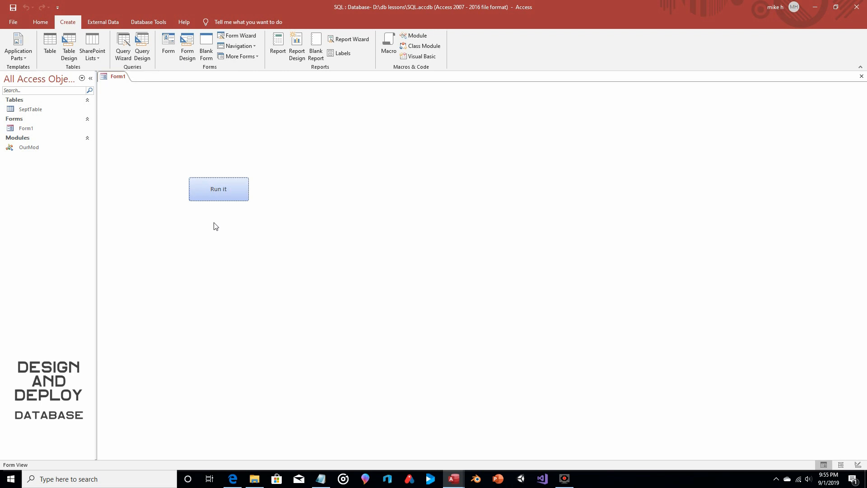
# - Run the Run it button again to create the date-named table 090119
pyautogui.click(219, 188)
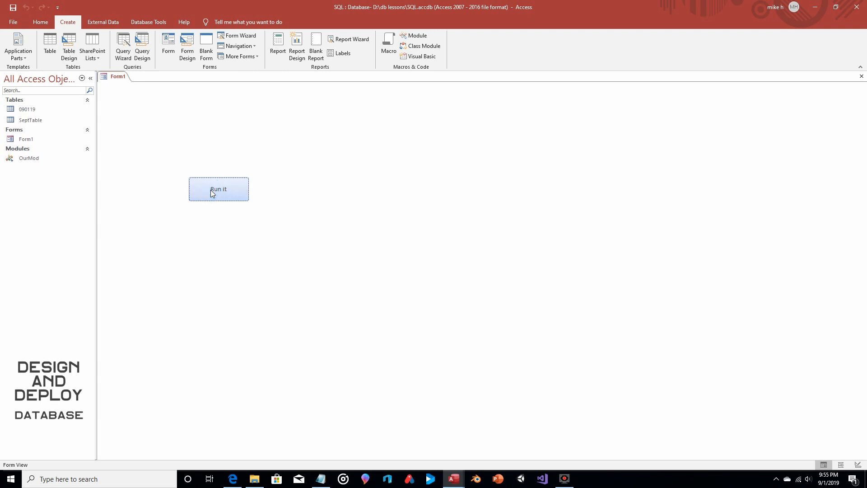
pyautogui.moveTo(27, 109)
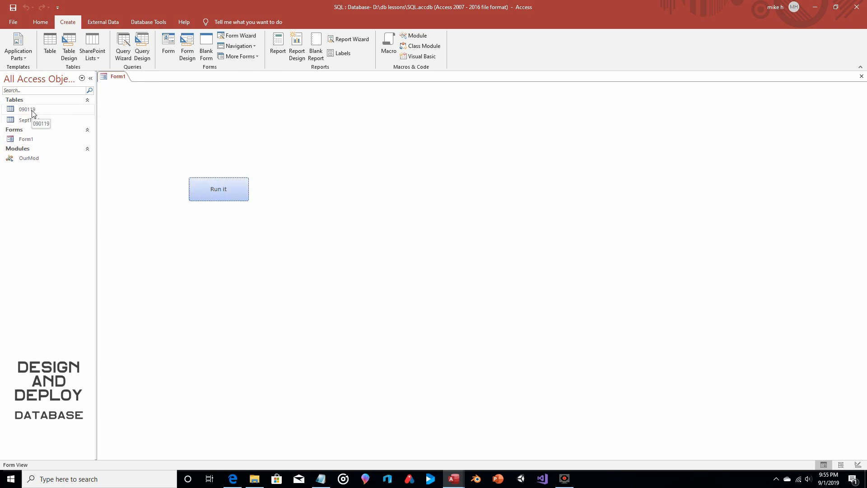
pyautogui.moveTo(161, 133)
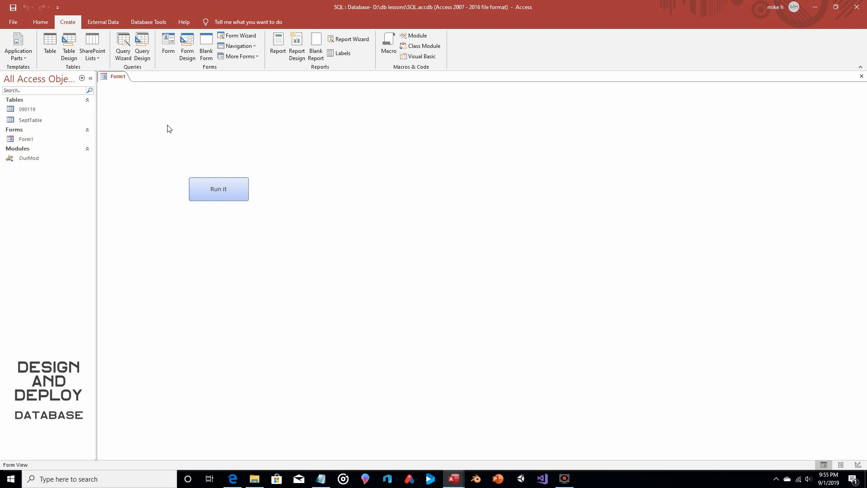
pyautogui.moveTo(190, 133)
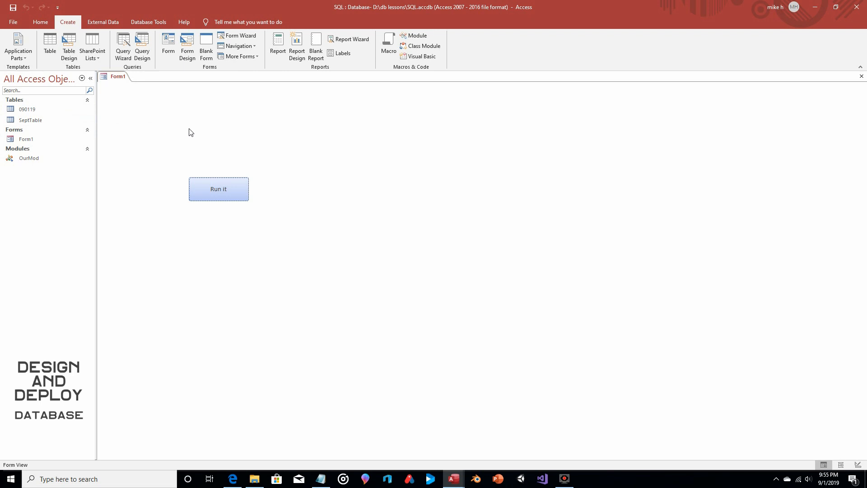
pyautogui.click(26, 109)
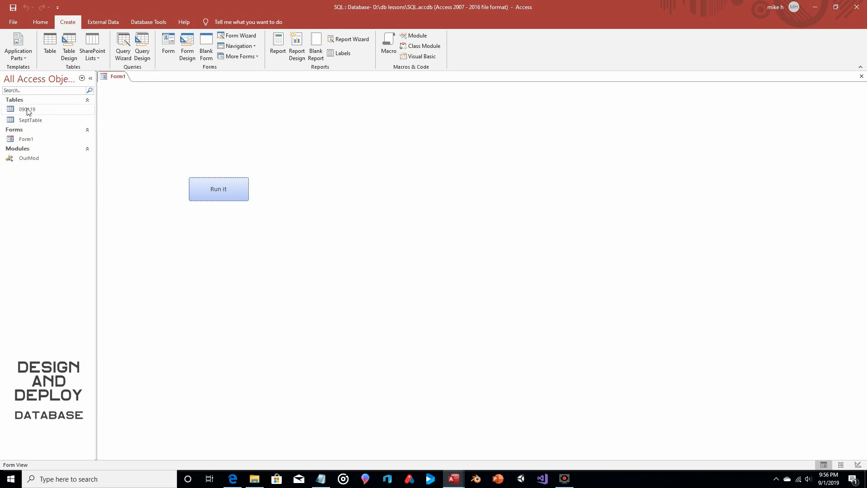
pyautogui.moveTo(26, 111)
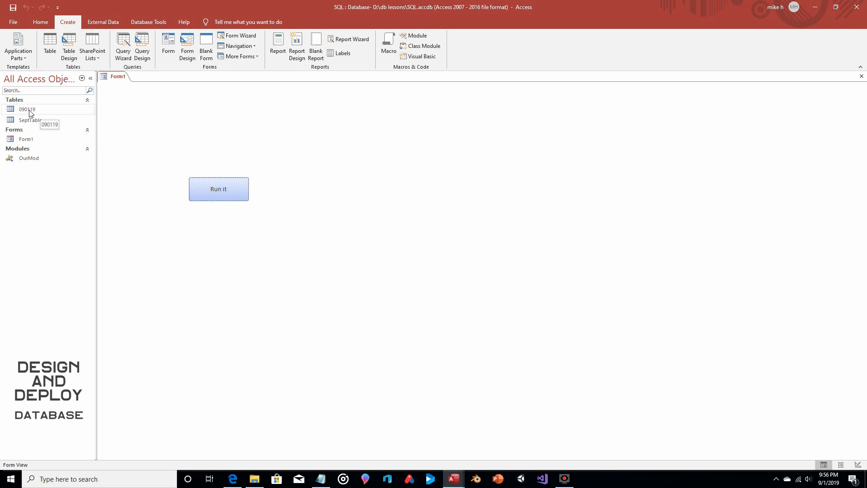
pyautogui.moveTo(131, 121)
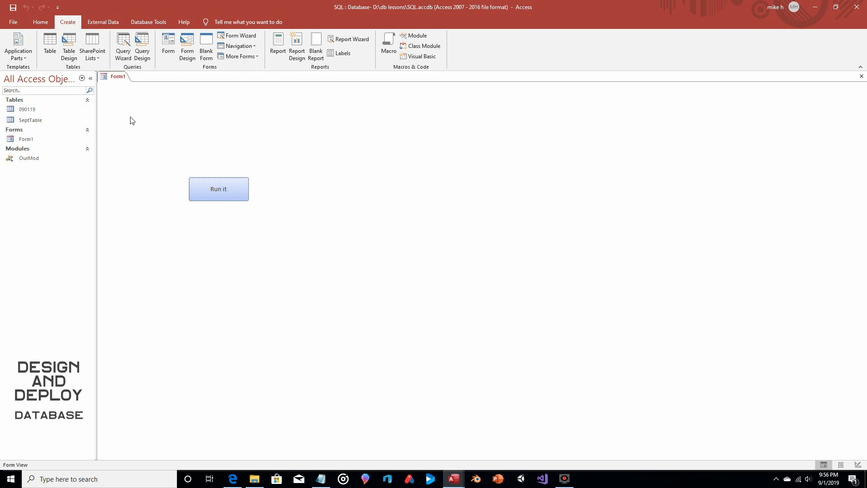
pyautogui.moveTo(135, 121)
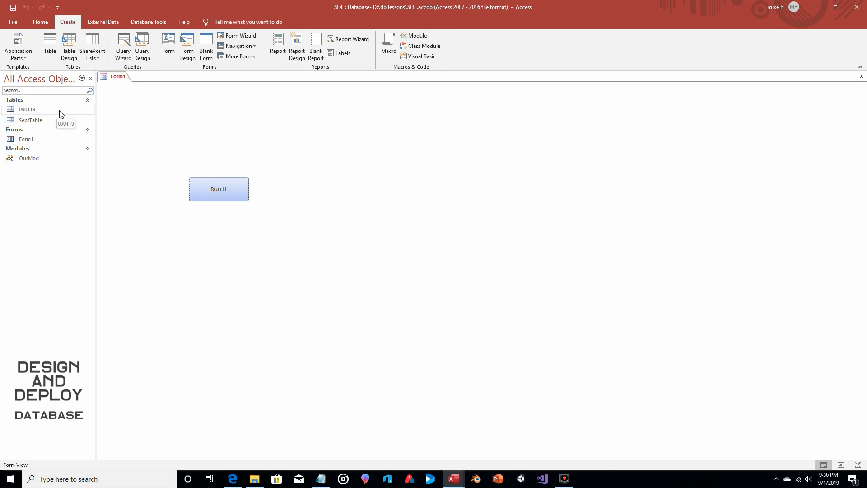
pyautogui.moveTo(63, 114)
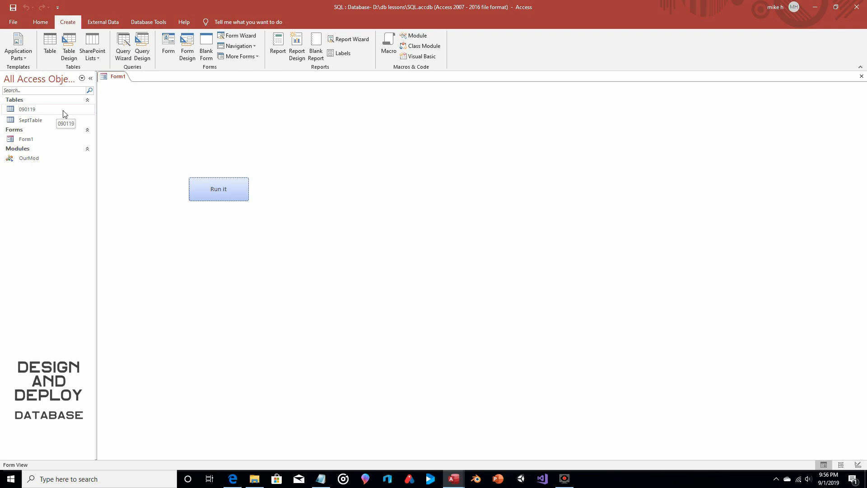
pyautogui.moveTo(240, 128)
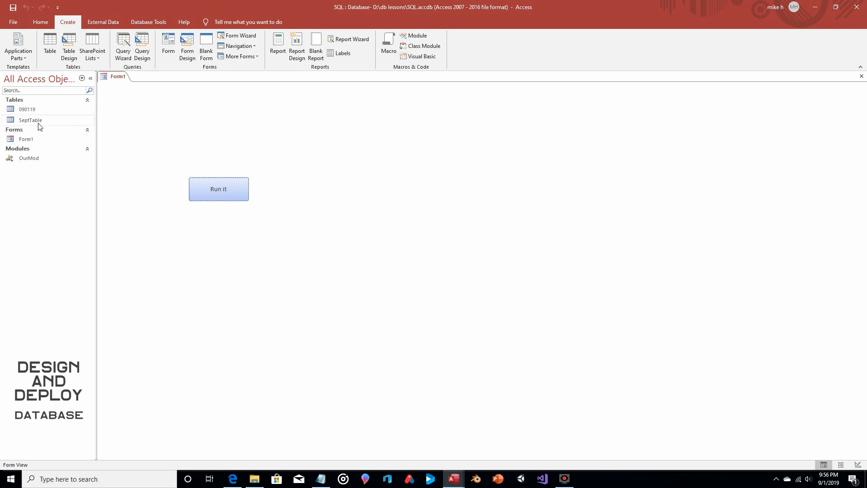
pyautogui.moveTo(36, 111)
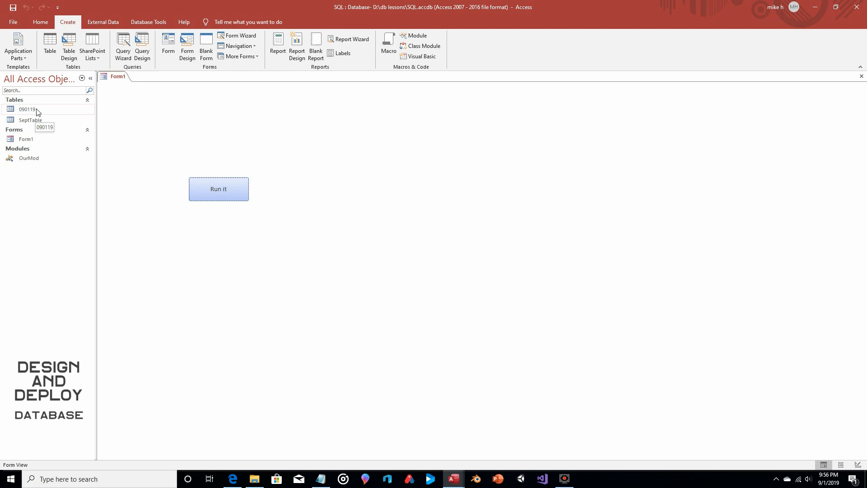
pyautogui.moveTo(451, 479)
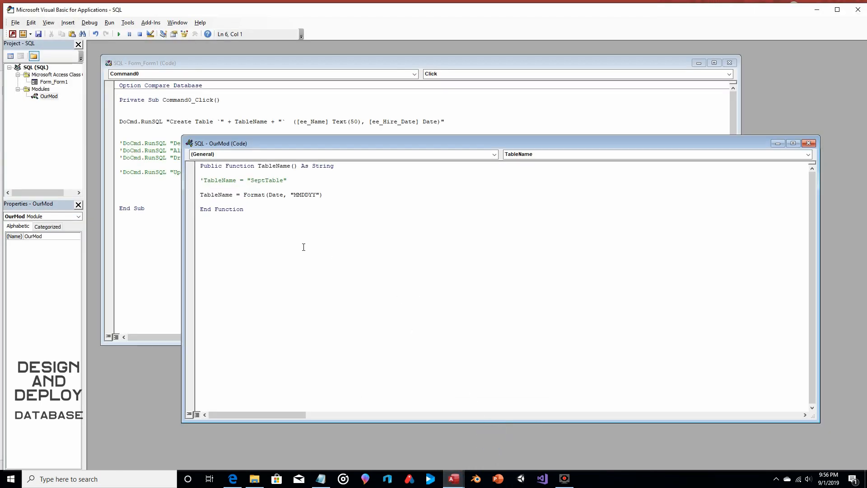
pyautogui.moveTo(292, 218)
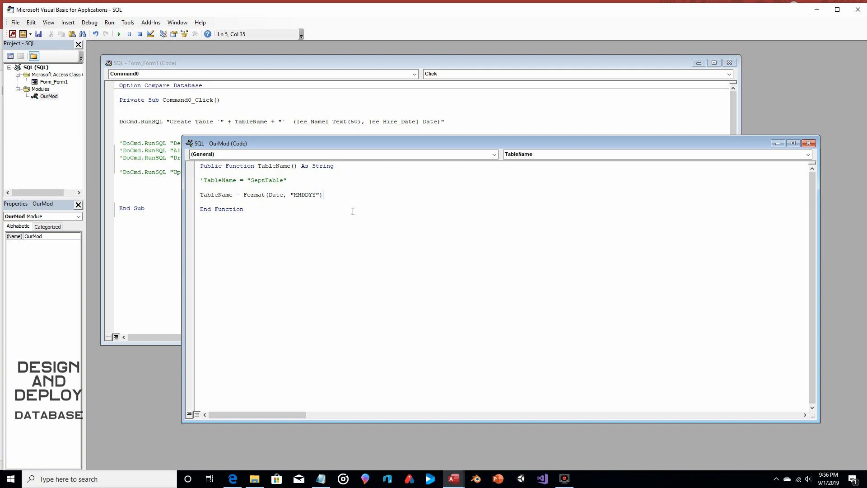
# - Append + "Sales" after Format(Date,"MMDDYY") in TableName
pyautogui.write('+')
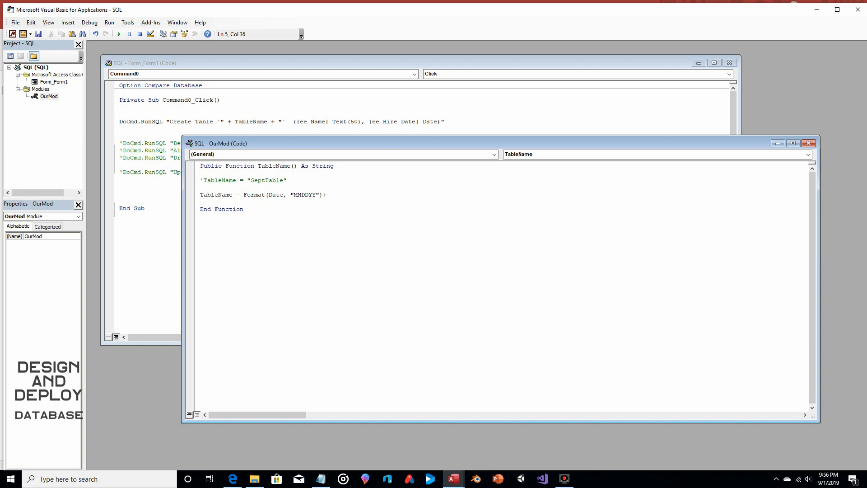
pyautogui.write('"Sales')
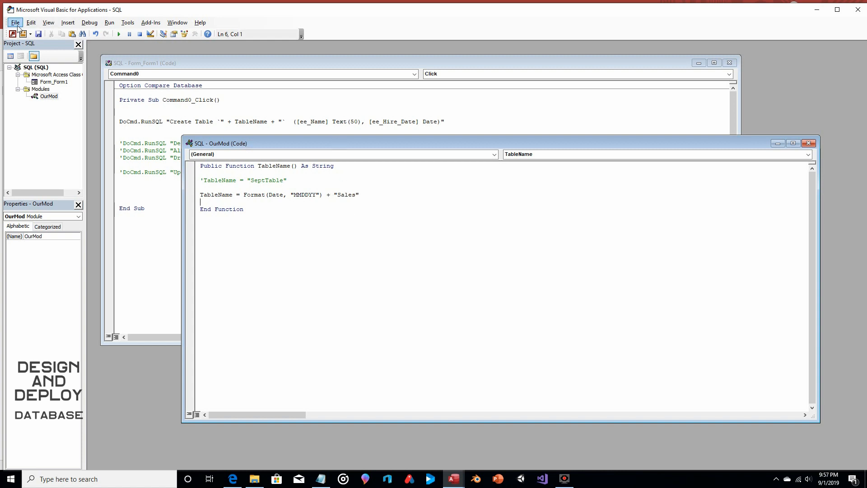
pyautogui.moveTo(506, 446)
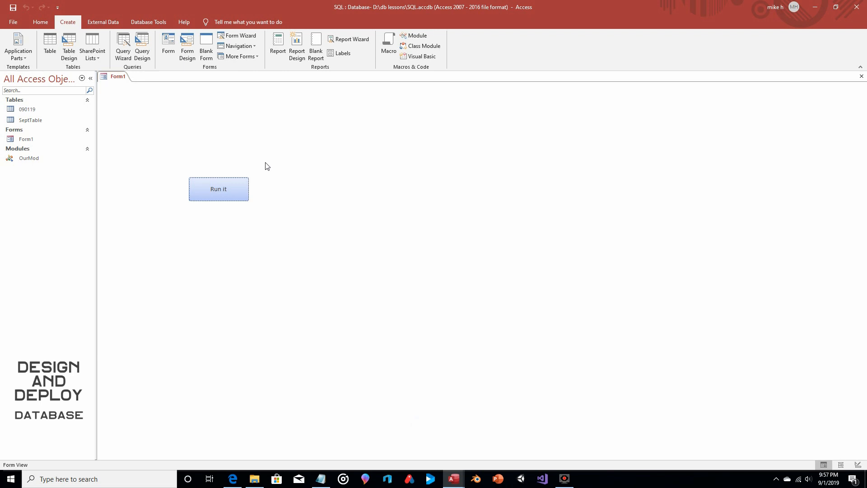
pyautogui.moveTo(103, 141)
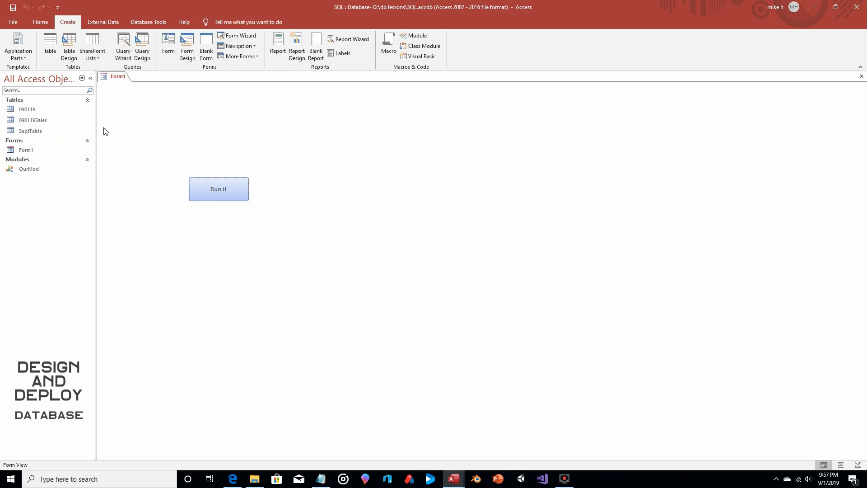
pyautogui.moveTo(124, 135)
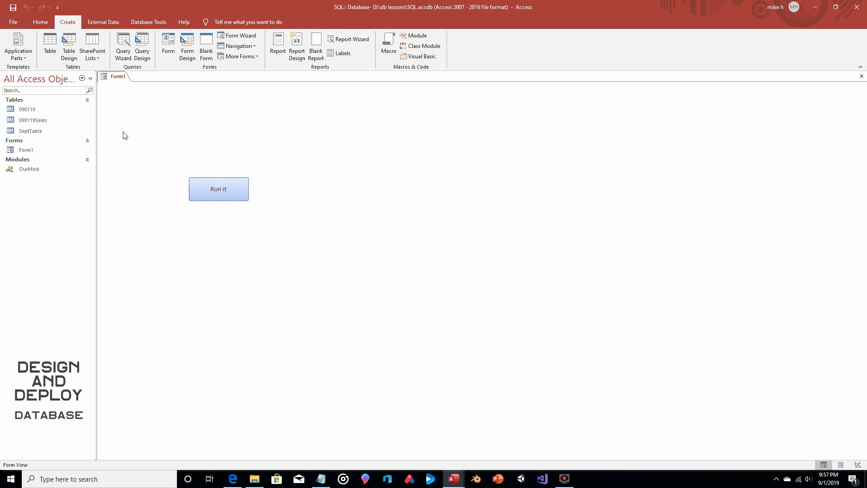
pyautogui.moveTo(161, 146)
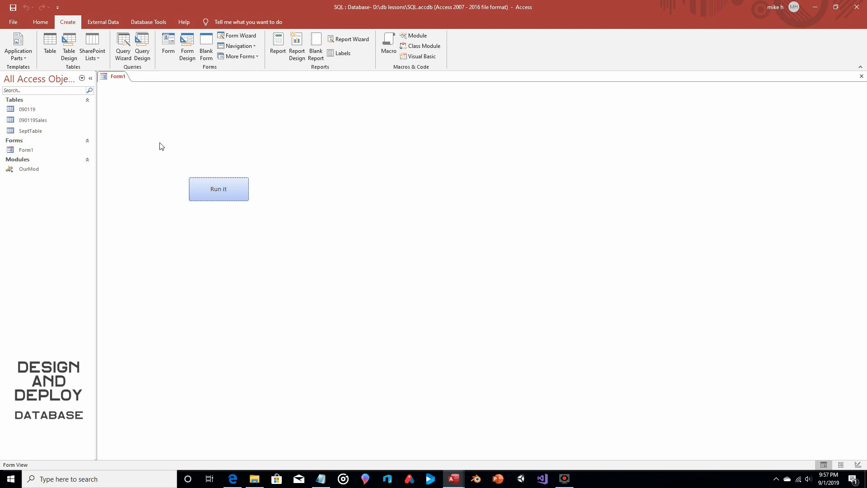
pyautogui.moveTo(453, 153)
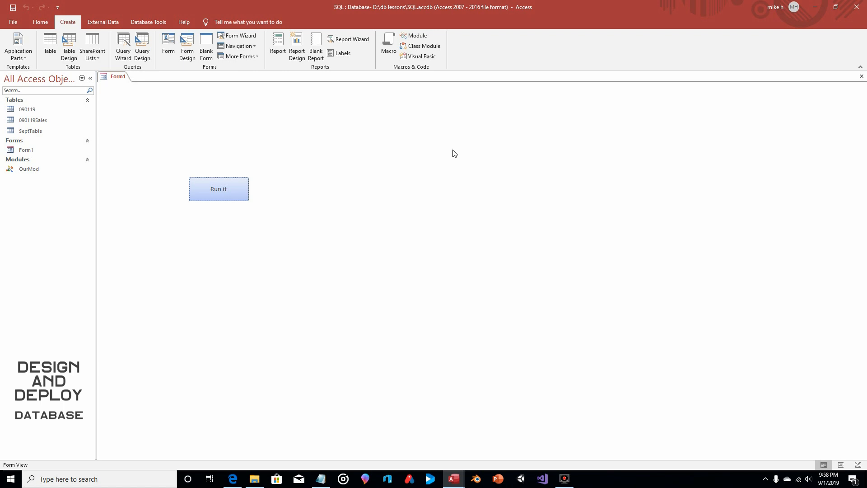
pyautogui.moveTo(446, 217)
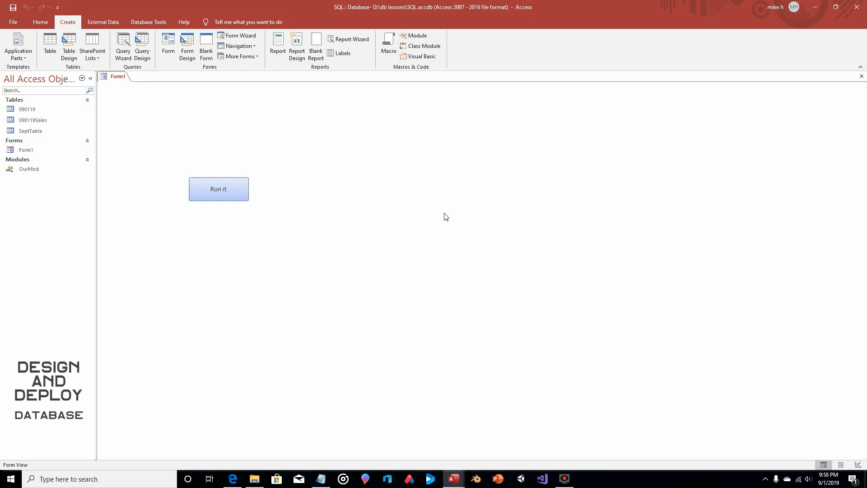
# - Declare Public Function CurrentUserName() As String below TableName in OurMod
pyautogui.click(219, 189)
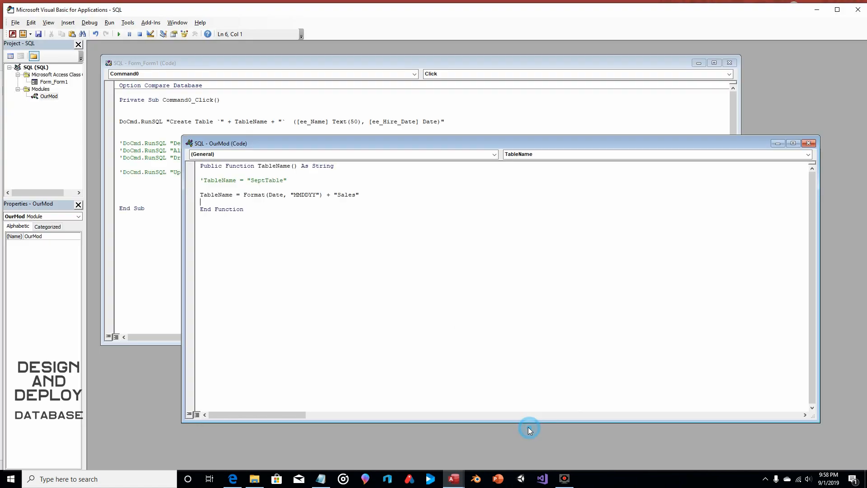
pyautogui.click(207, 216)
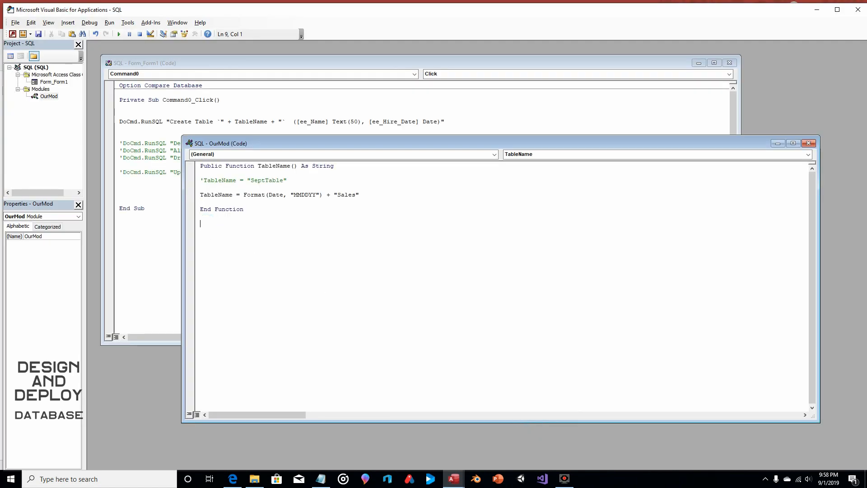
pyautogui.write('Public F')
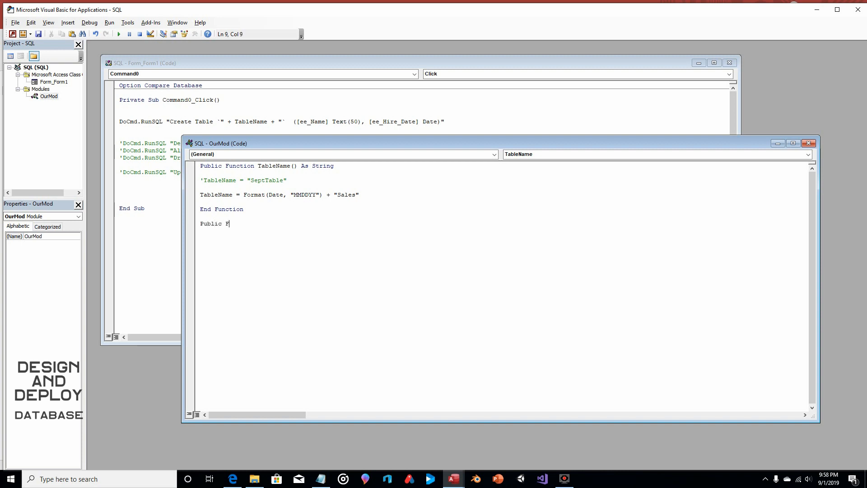
pyautogui.write('unction')
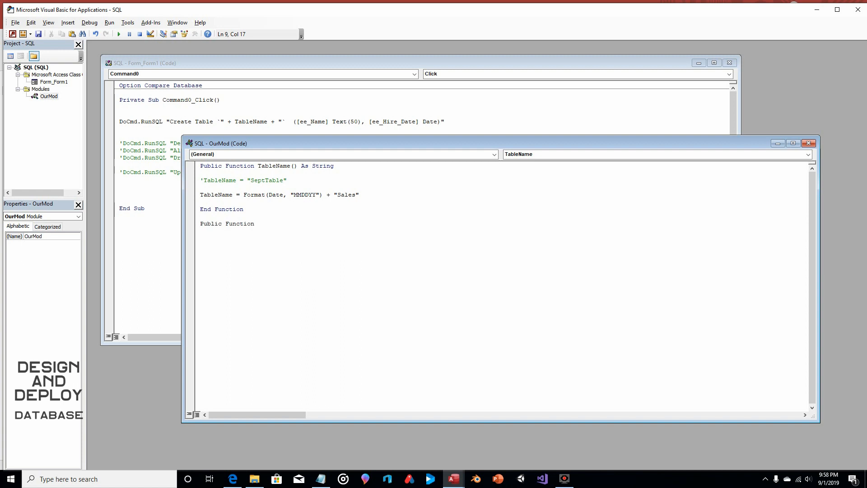
pyautogui.write('Curre')
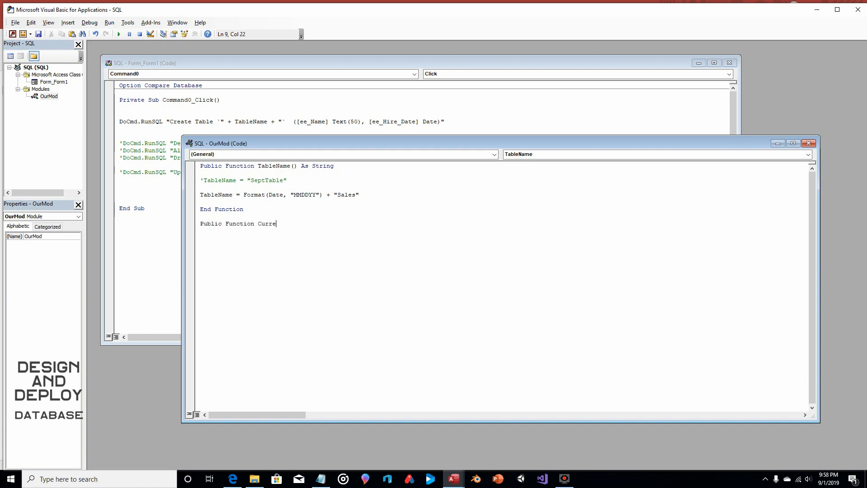
pyautogui.write('nt')
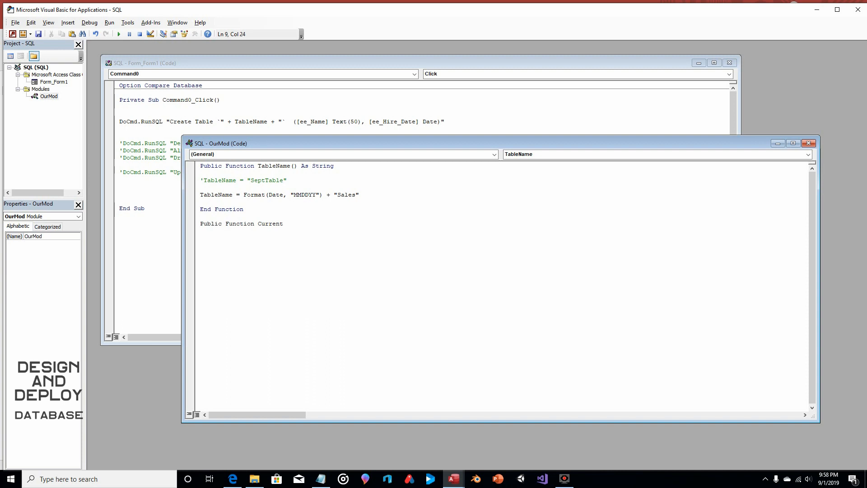
pyautogui.write('UserName')
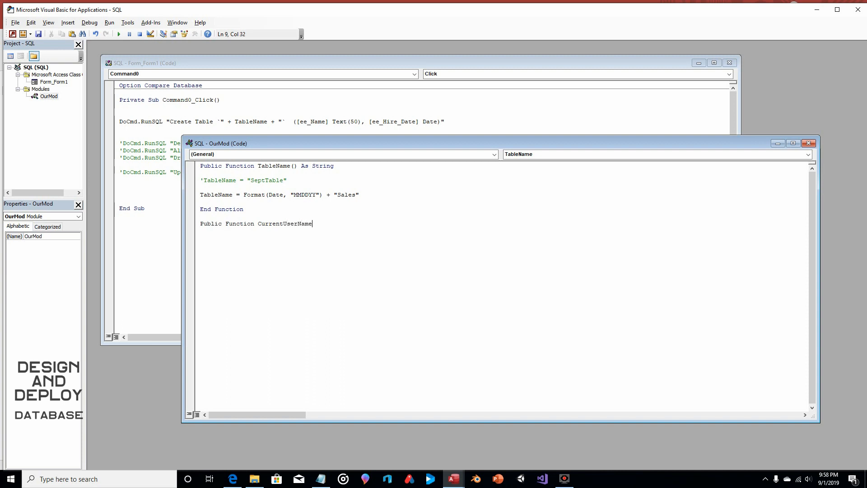
pyautogui.write('()')
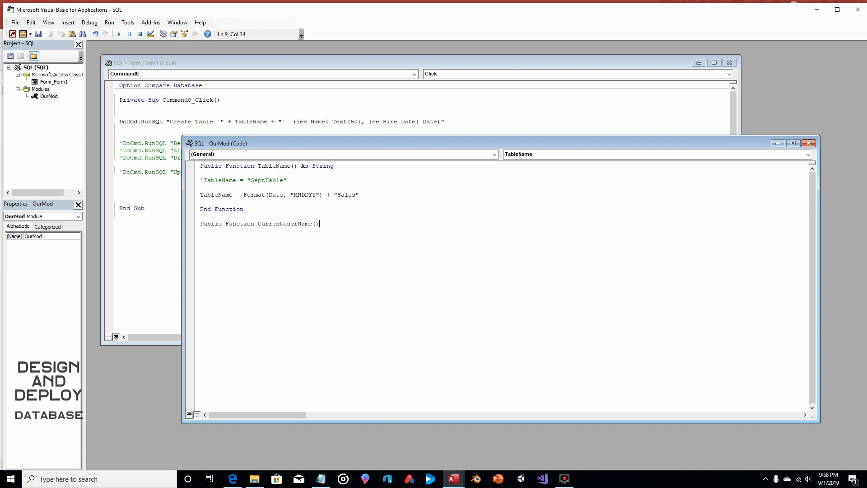
pyautogui.write('as')
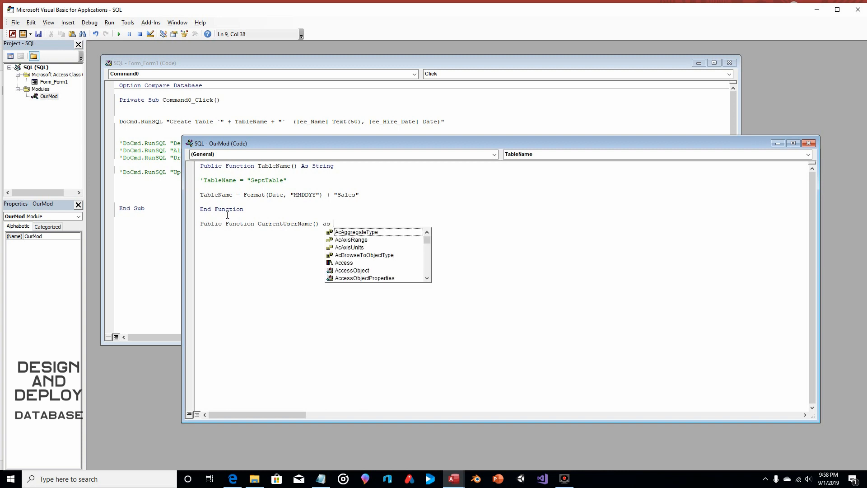
pyautogui.write('S')
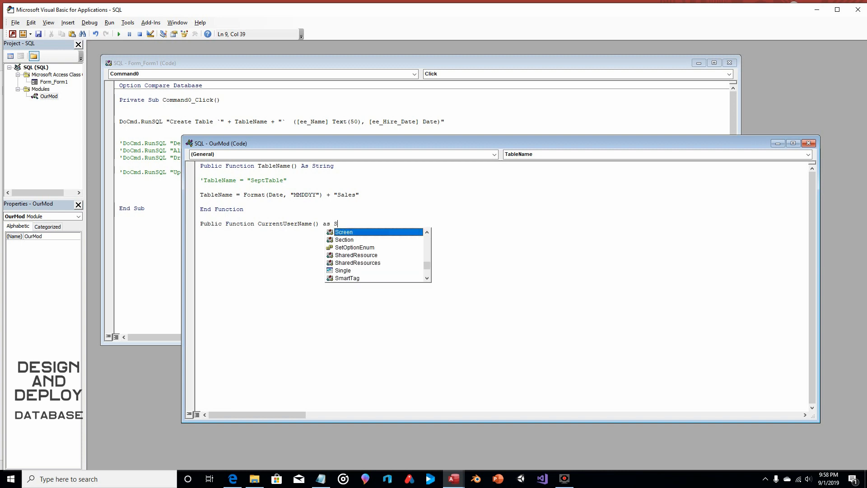
pyautogui.press('Enter')
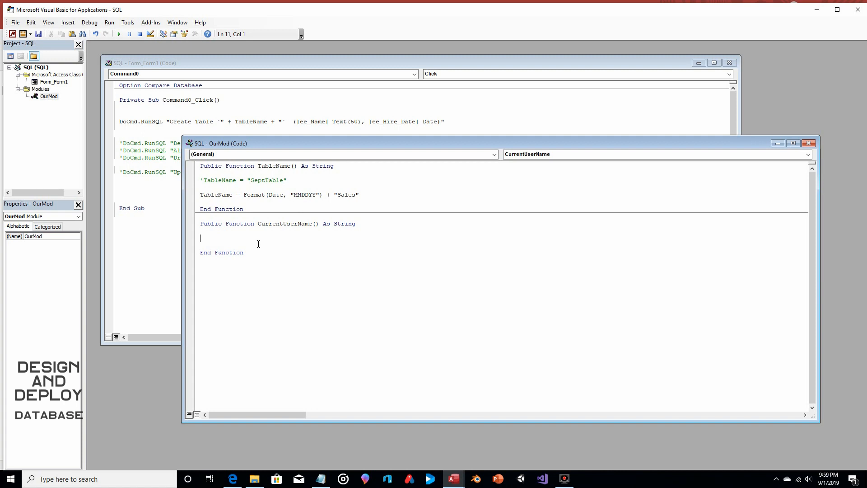
# - Make CurrentUserName return "Sadako"
pyautogui.write('c')
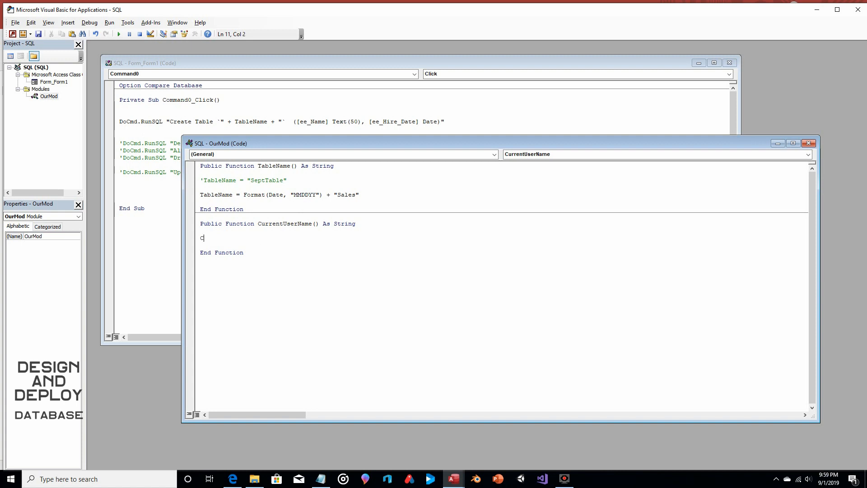
pyautogui.write('CurrentUserNa')
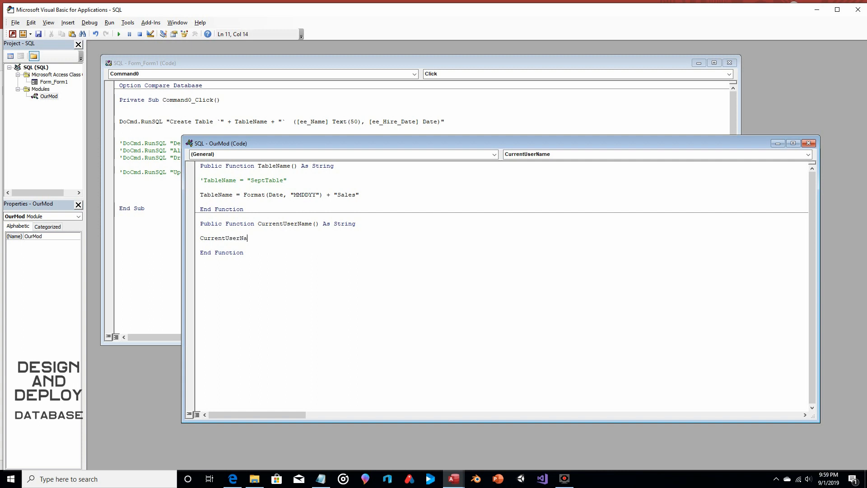
pyautogui.write('me')
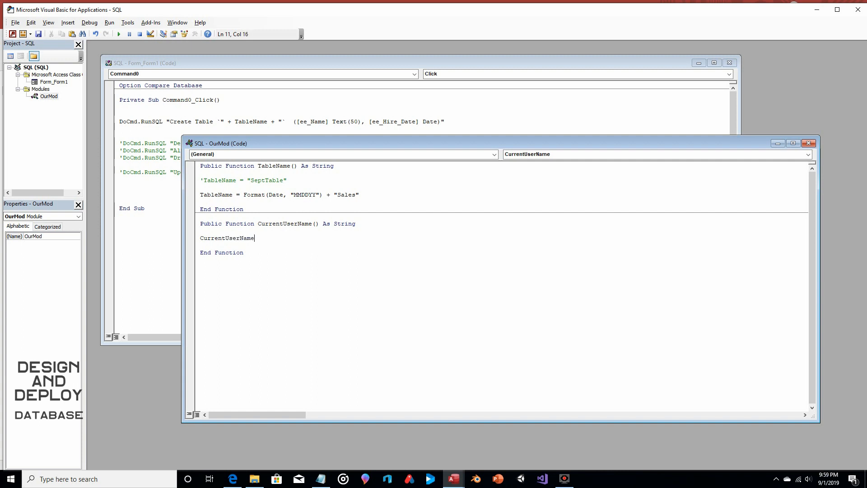
pyautogui.write('=')
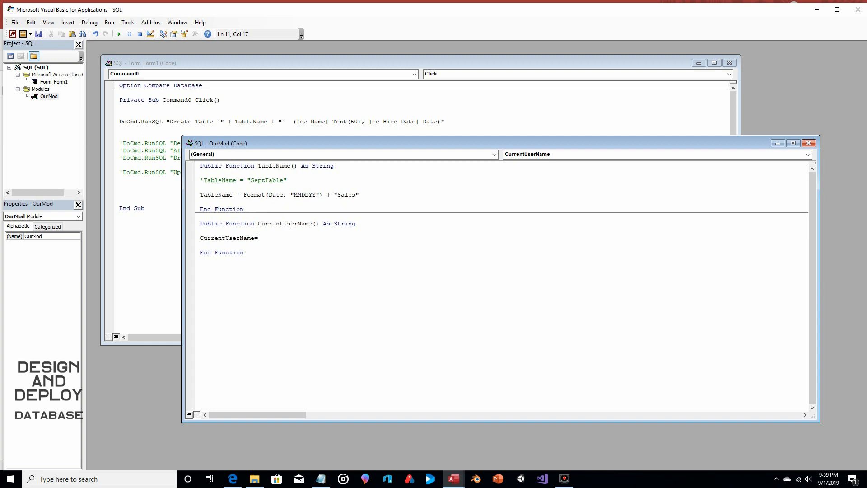
pyautogui.moveTo(266, 247)
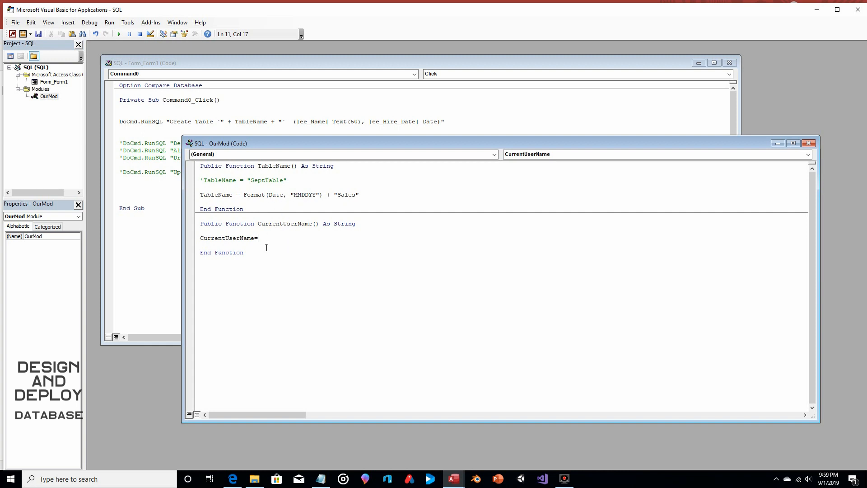
pyautogui.write('"')
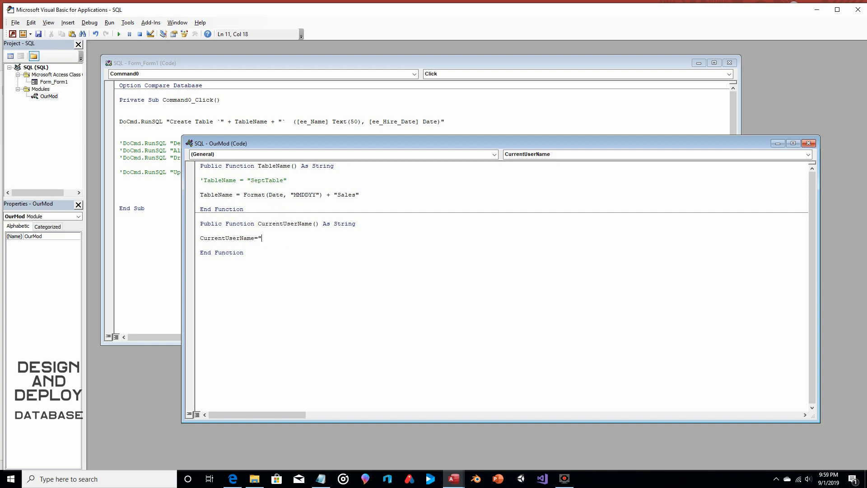
pyautogui.write('Sad')
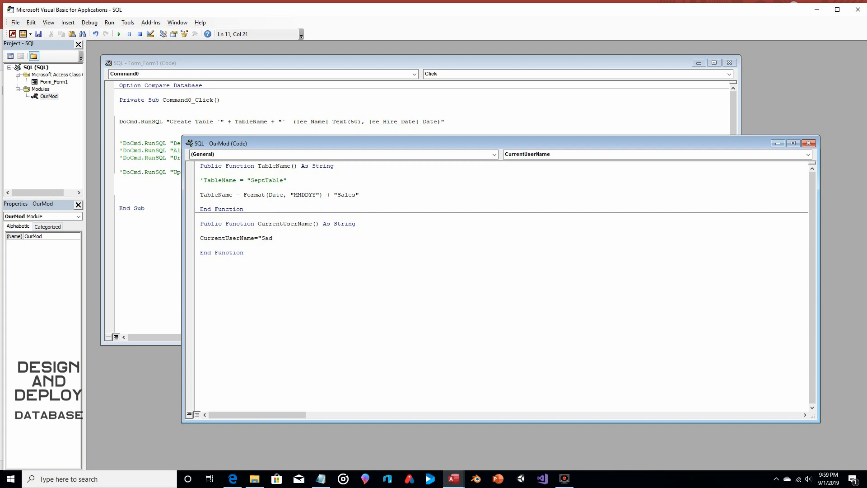
pyautogui.write('ak')
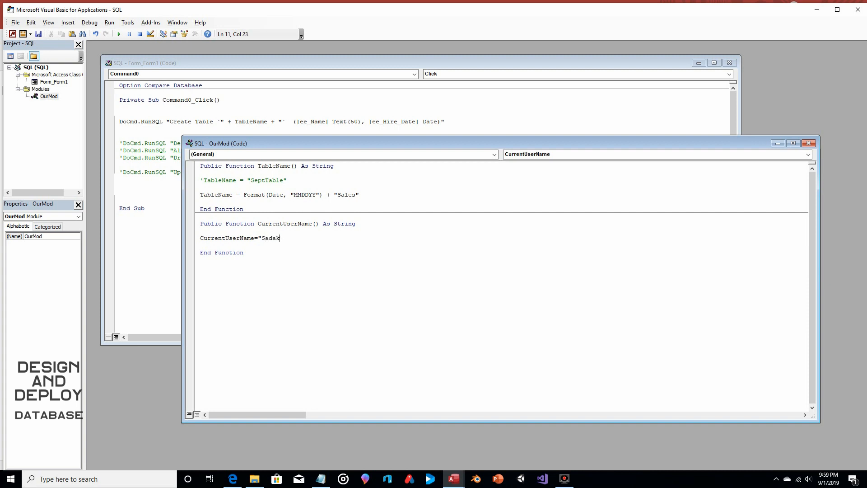
pyautogui.write('o')
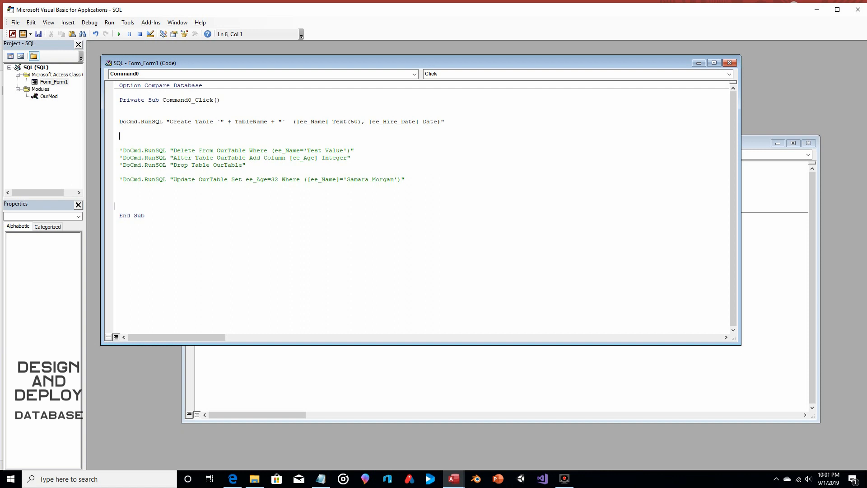
# - Add an Insert Into TableName statement putting CurrentUserName() into ee_Name, renaming CreateName
pyautogui.write('DoCmd.RunSQL "Insert Into `" + CreateName + "`  (ee_Name) Values (CurrentUserName())"')
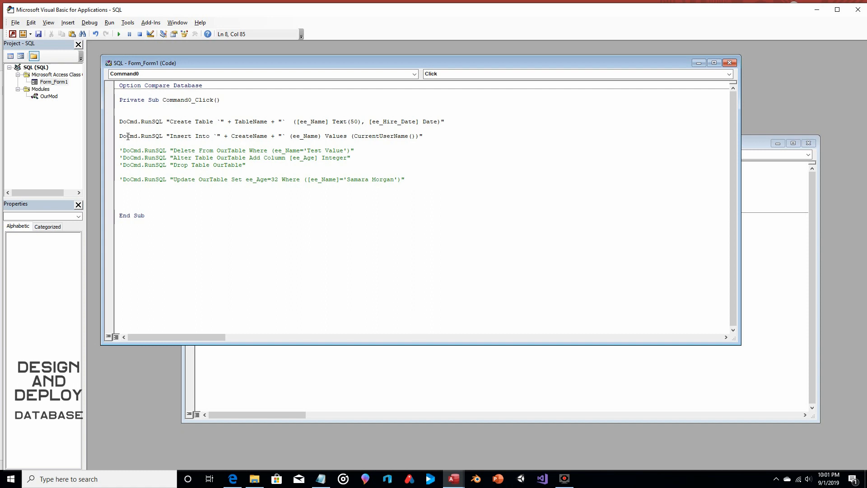
pyautogui.moveTo(168, 136)
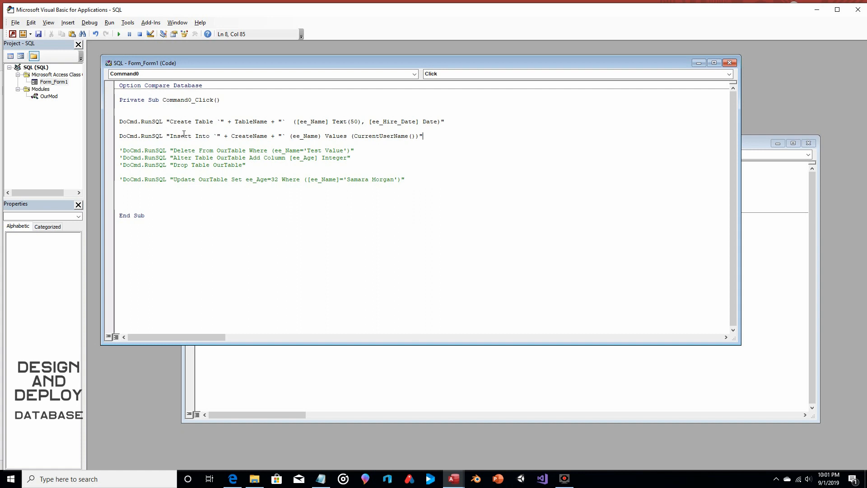
pyautogui.moveTo(237, 136)
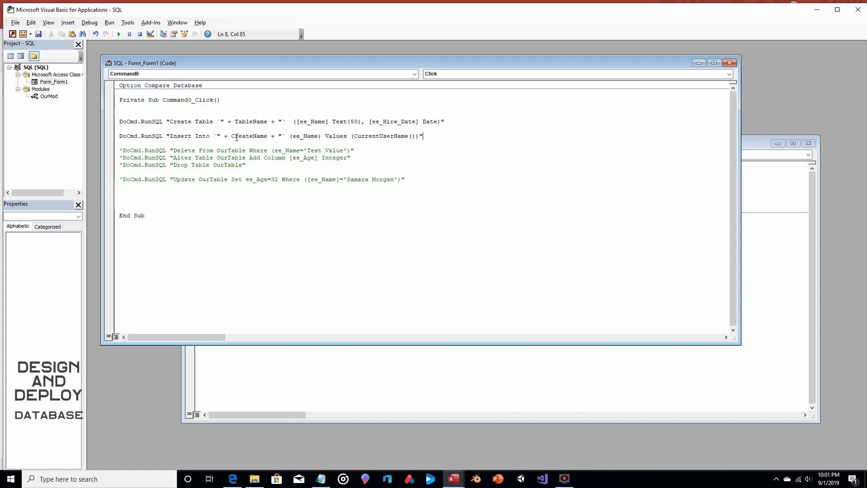
pyautogui.doubleClick(252, 136)
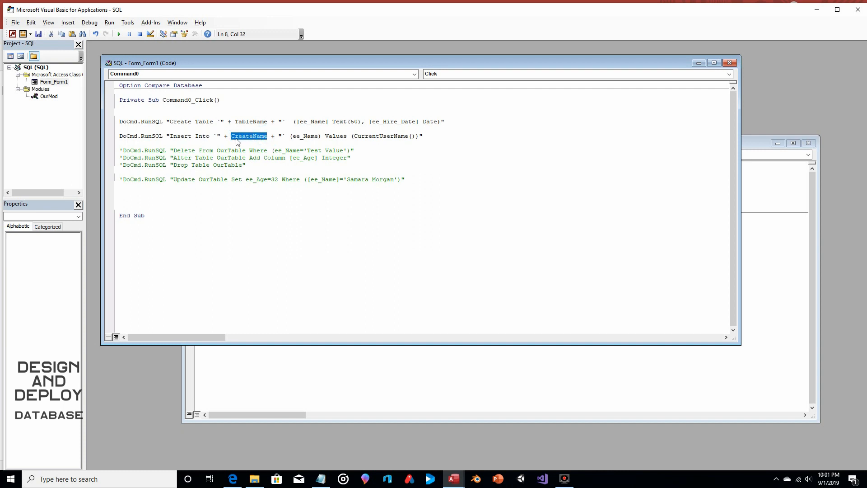
pyautogui.write('Table')
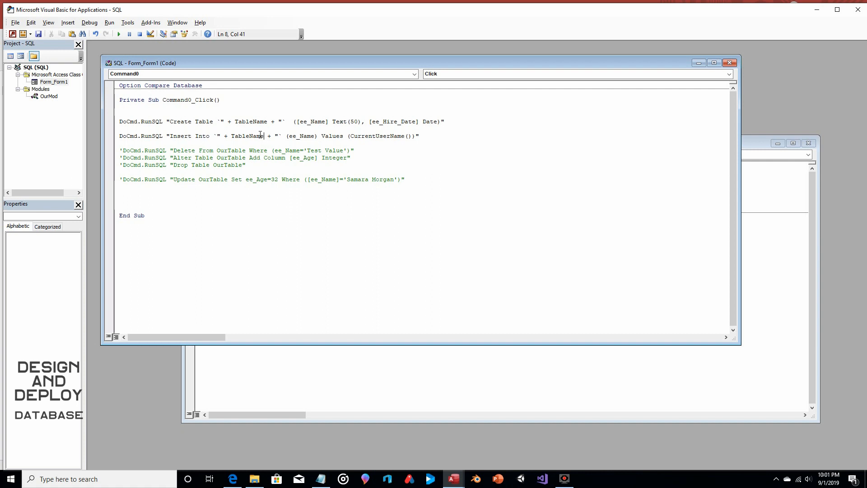
pyautogui.moveTo(243, 136)
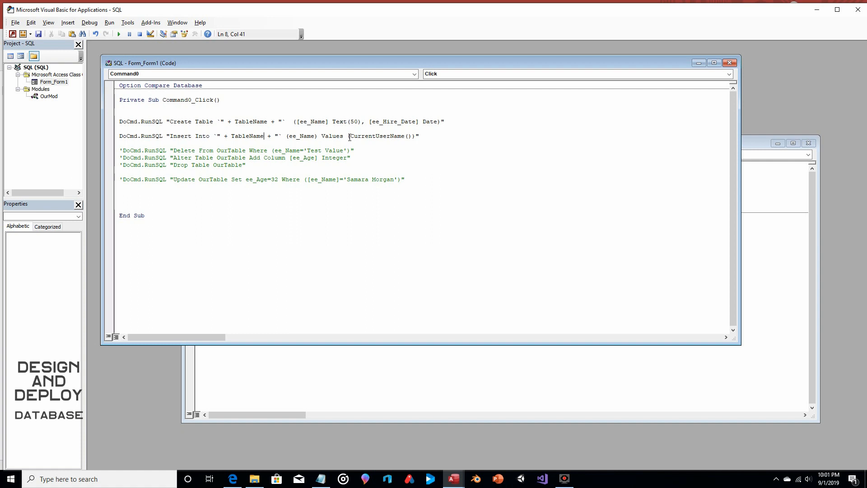
pyautogui.doubleClick(377, 136)
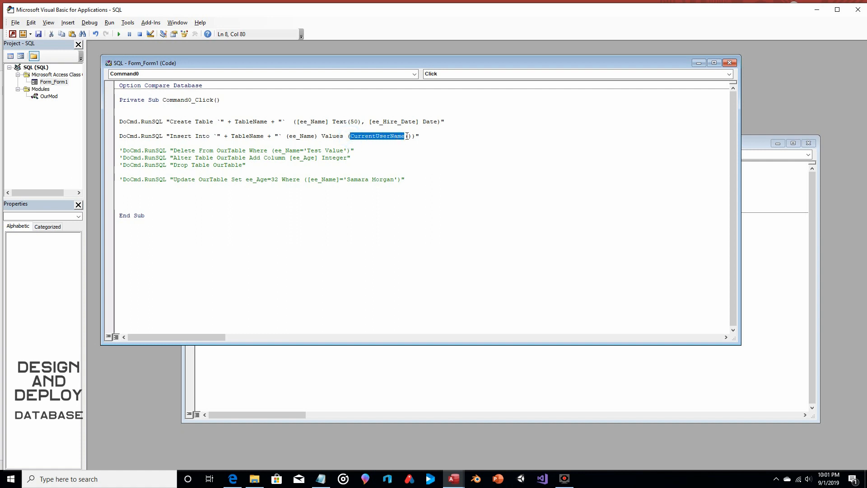
pyautogui.write('()')
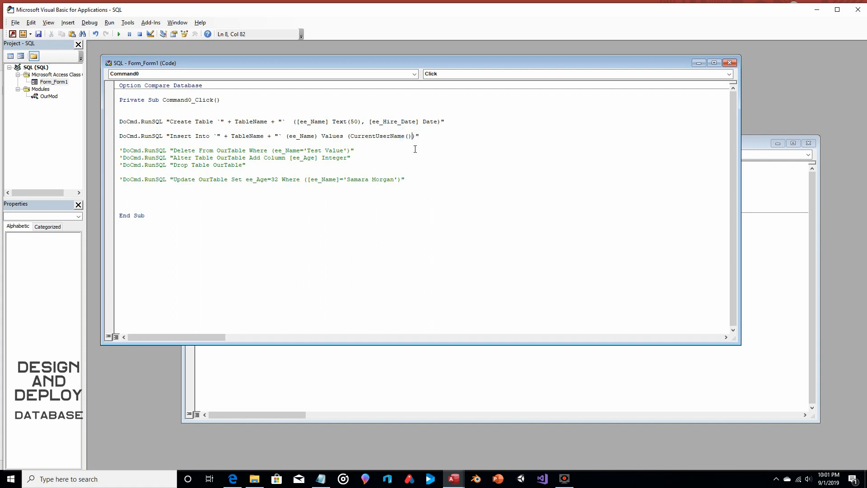
pyautogui.moveTo(306, 144)
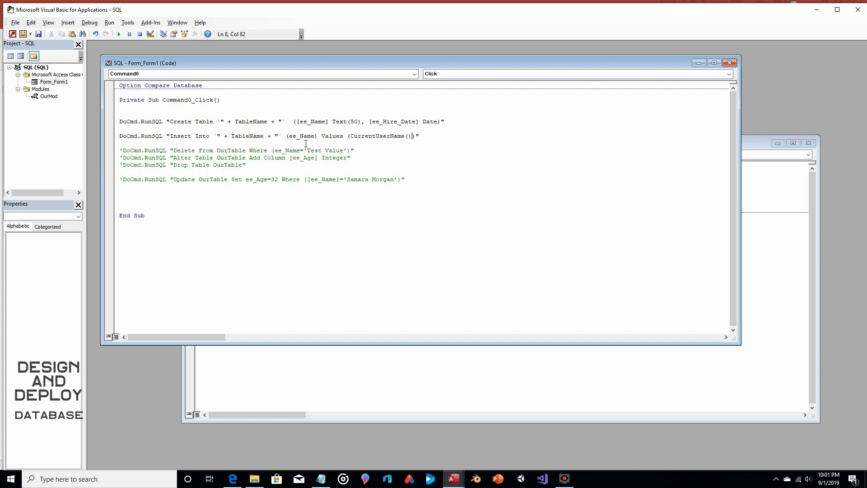
pyautogui.doubleClick(251, 121)
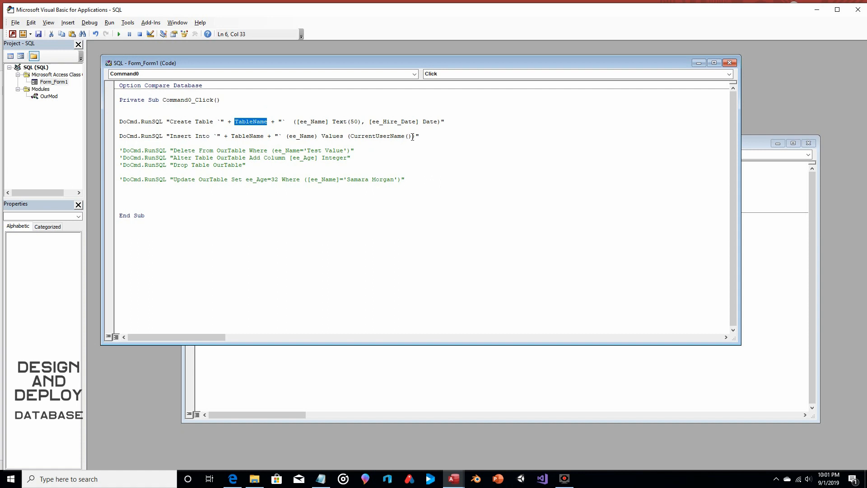
pyautogui.click(419, 136)
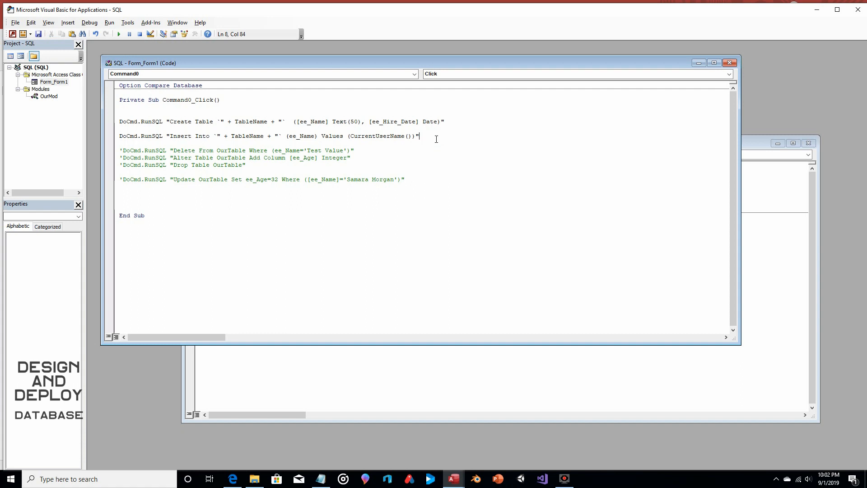
pyautogui.moveTo(423, 137)
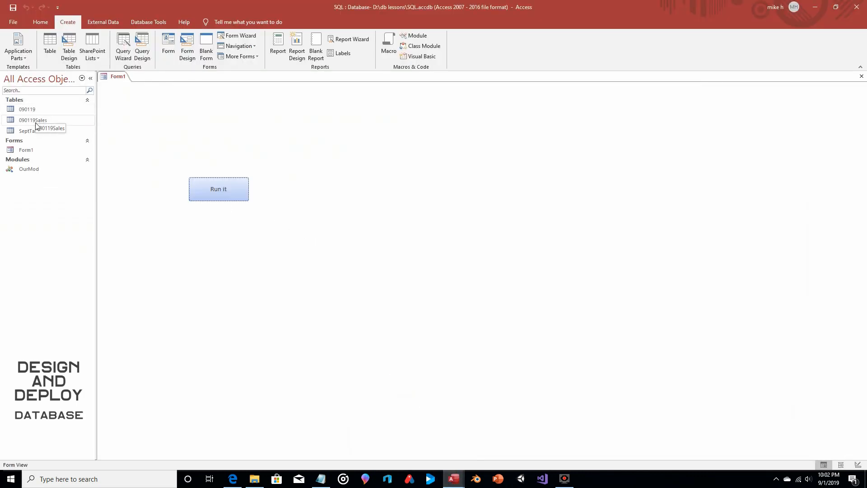
# - Run the form's Run it button to insert the record, then open the 090119Sales table
pyautogui.click(27, 109)
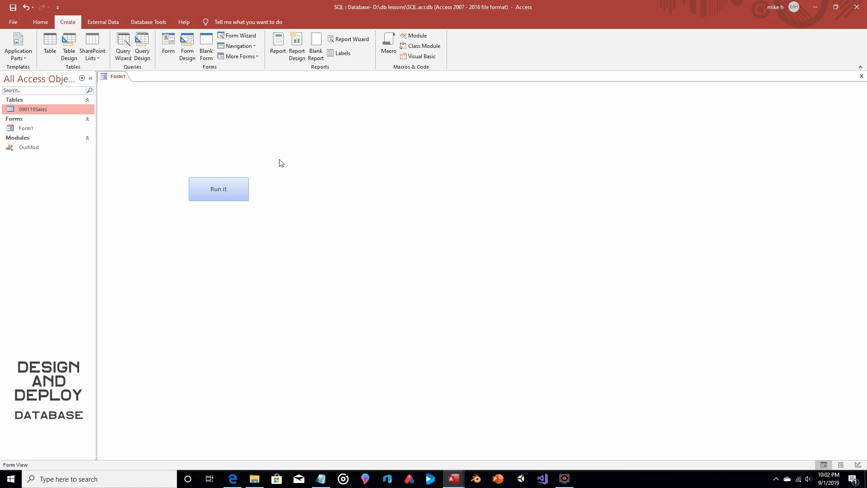
pyautogui.click(217, 189)
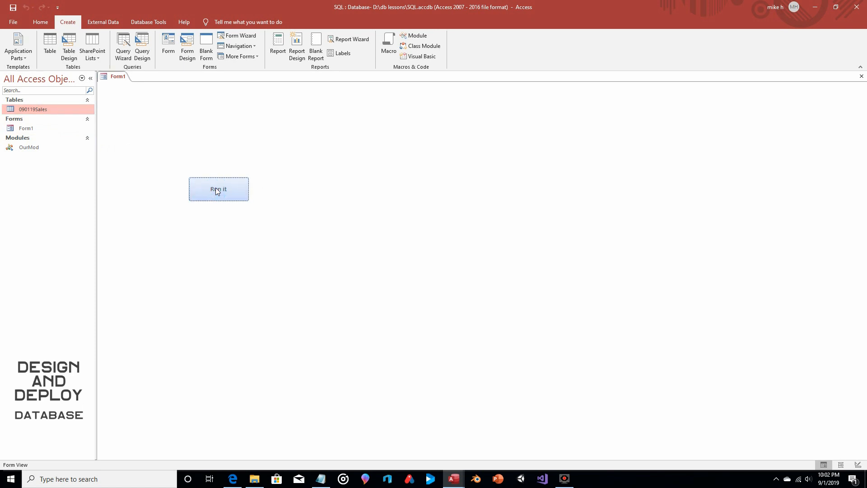
pyautogui.moveTo(39, 109)
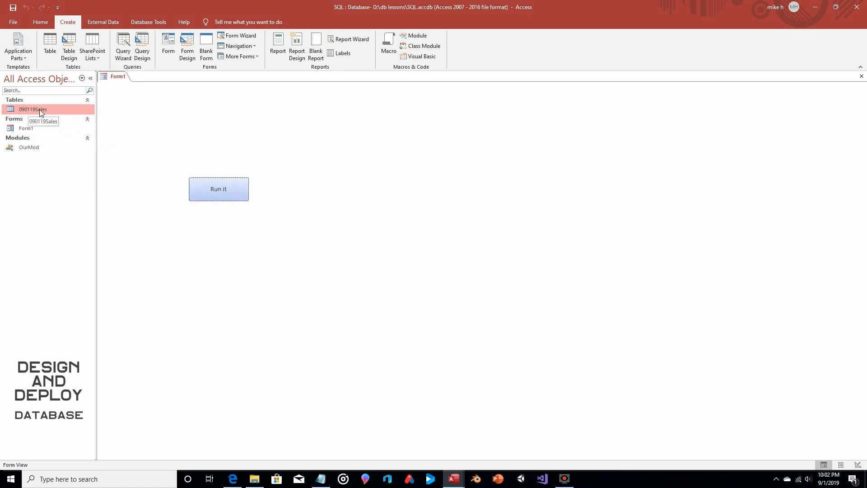
pyautogui.doubleClick(32, 108)
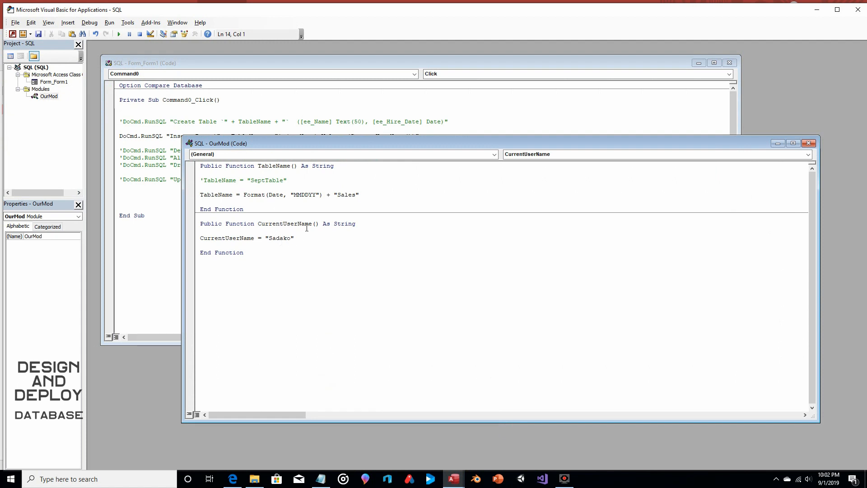
# - Start a blank line in OurMod below the CurrentUserName function's End Function
pyautogui.click(202, 260)
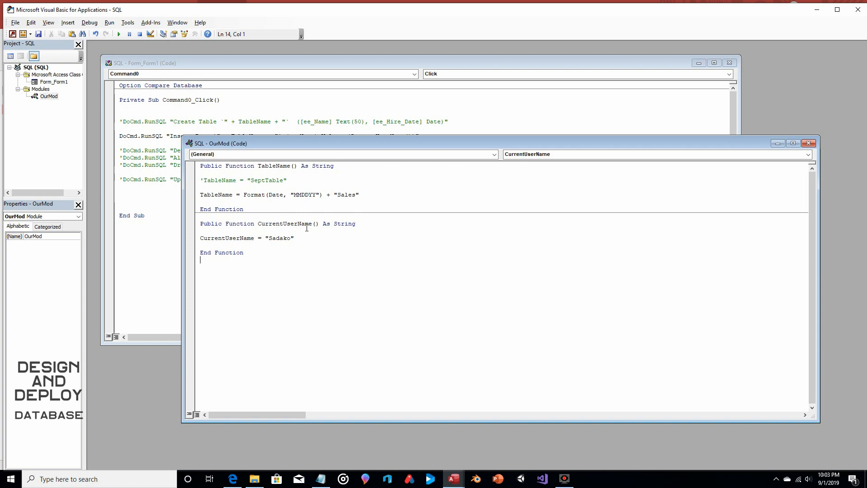
pyautogui.moveTo(471, 407)
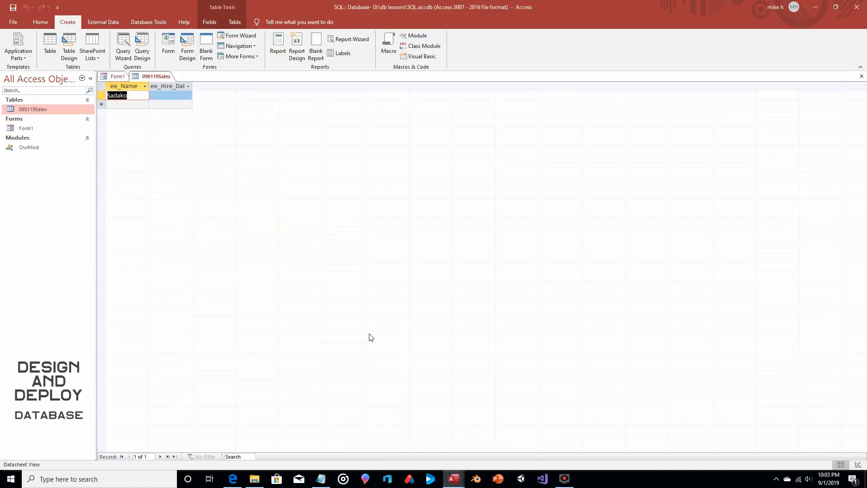
pyautogui.moveTo(380, 229)
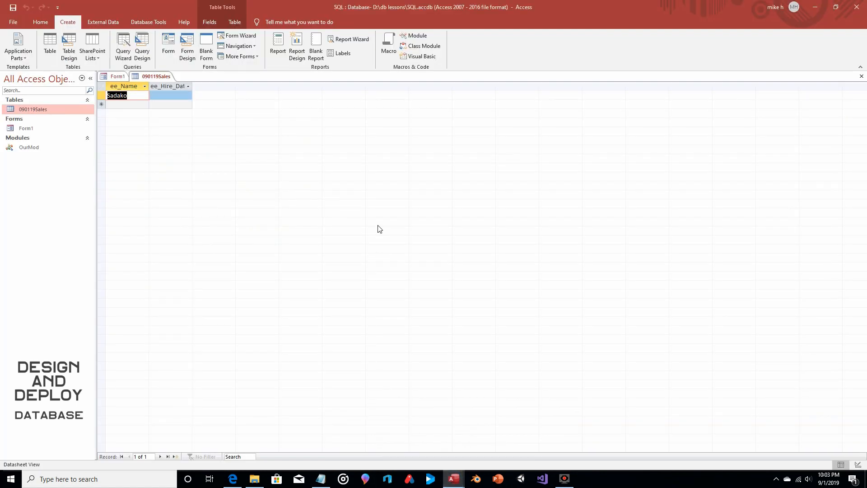